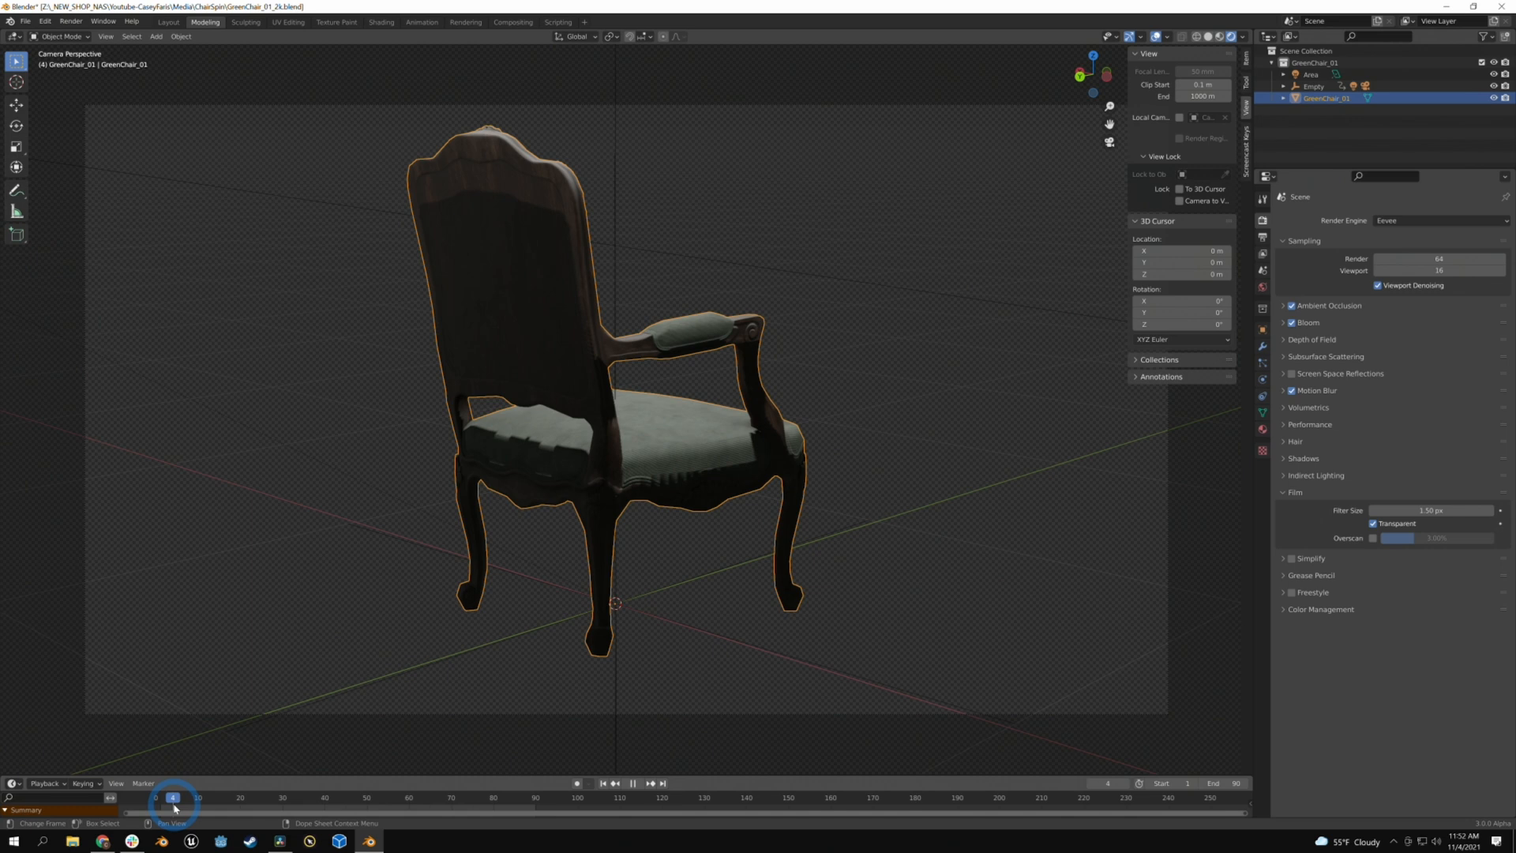
Preview the chair spin animation, then export the scene as an FBX file via File > Export
left_click(635, 783)
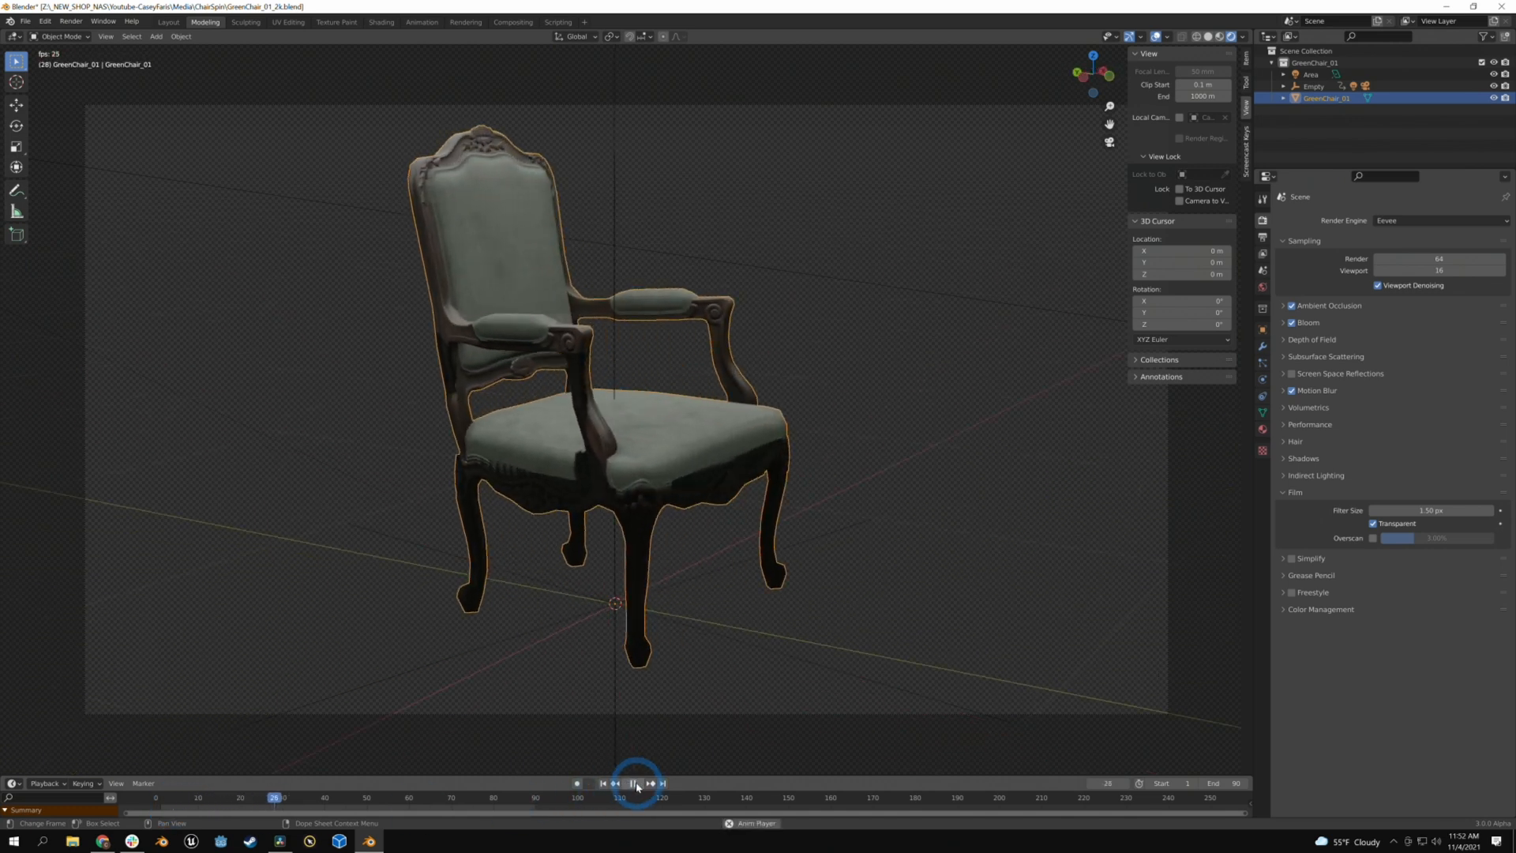
left_click(635, 782)
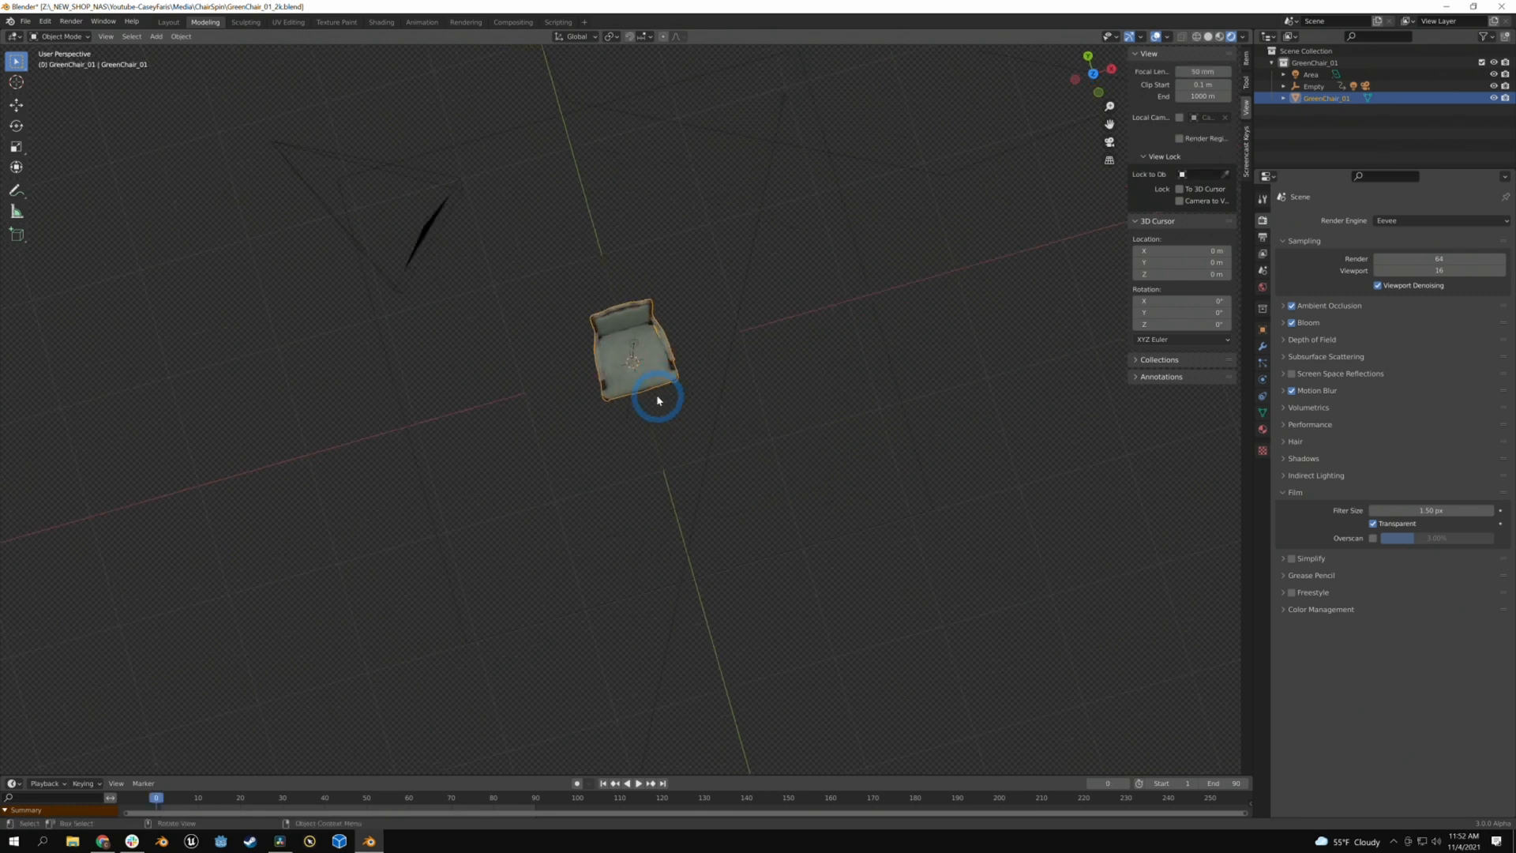
left_click(638, 782)
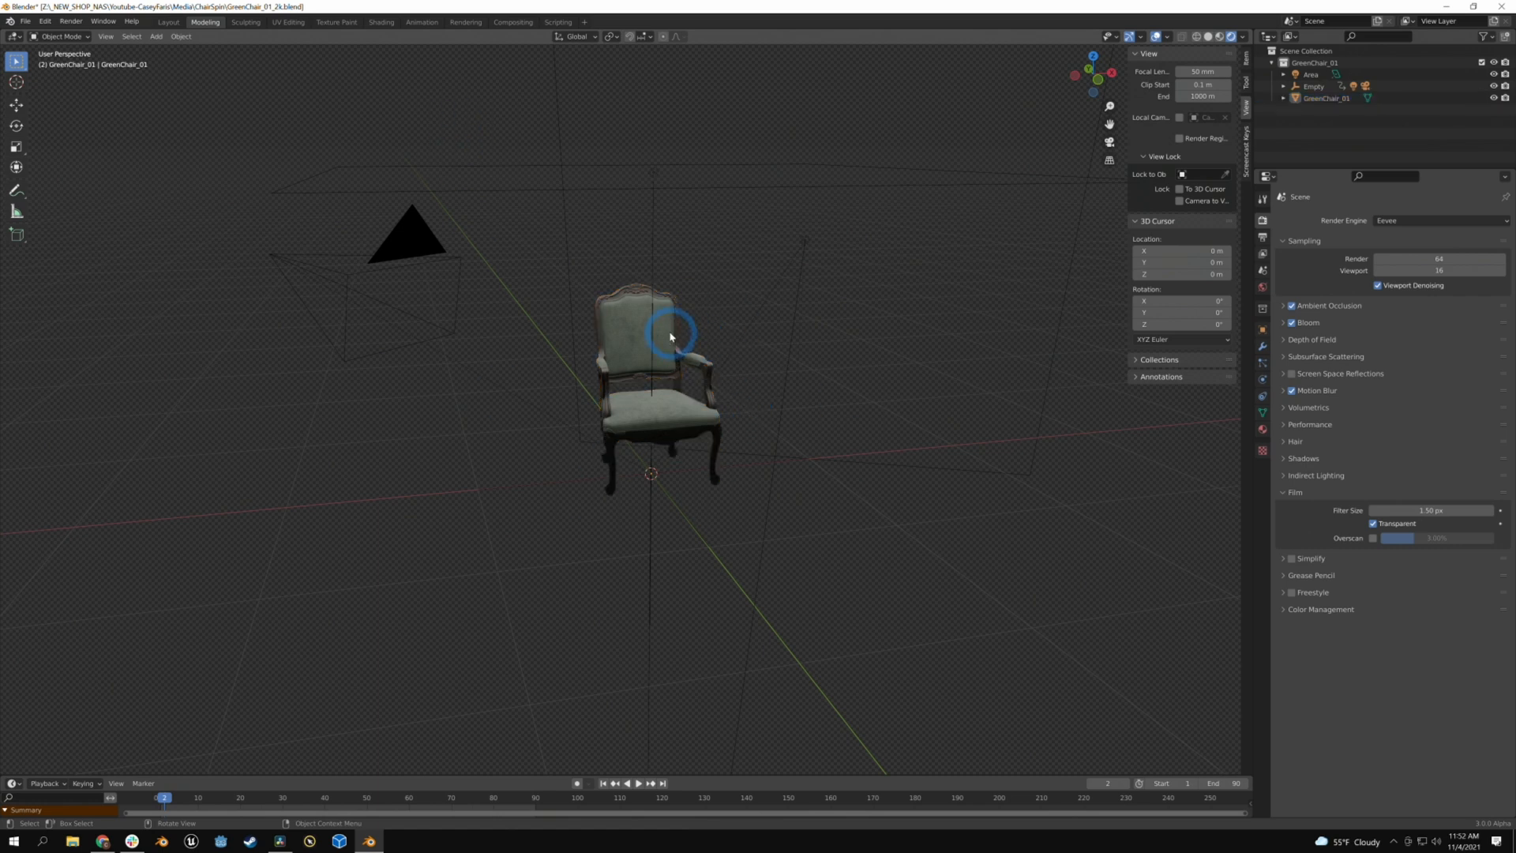
left_click(30, 23)
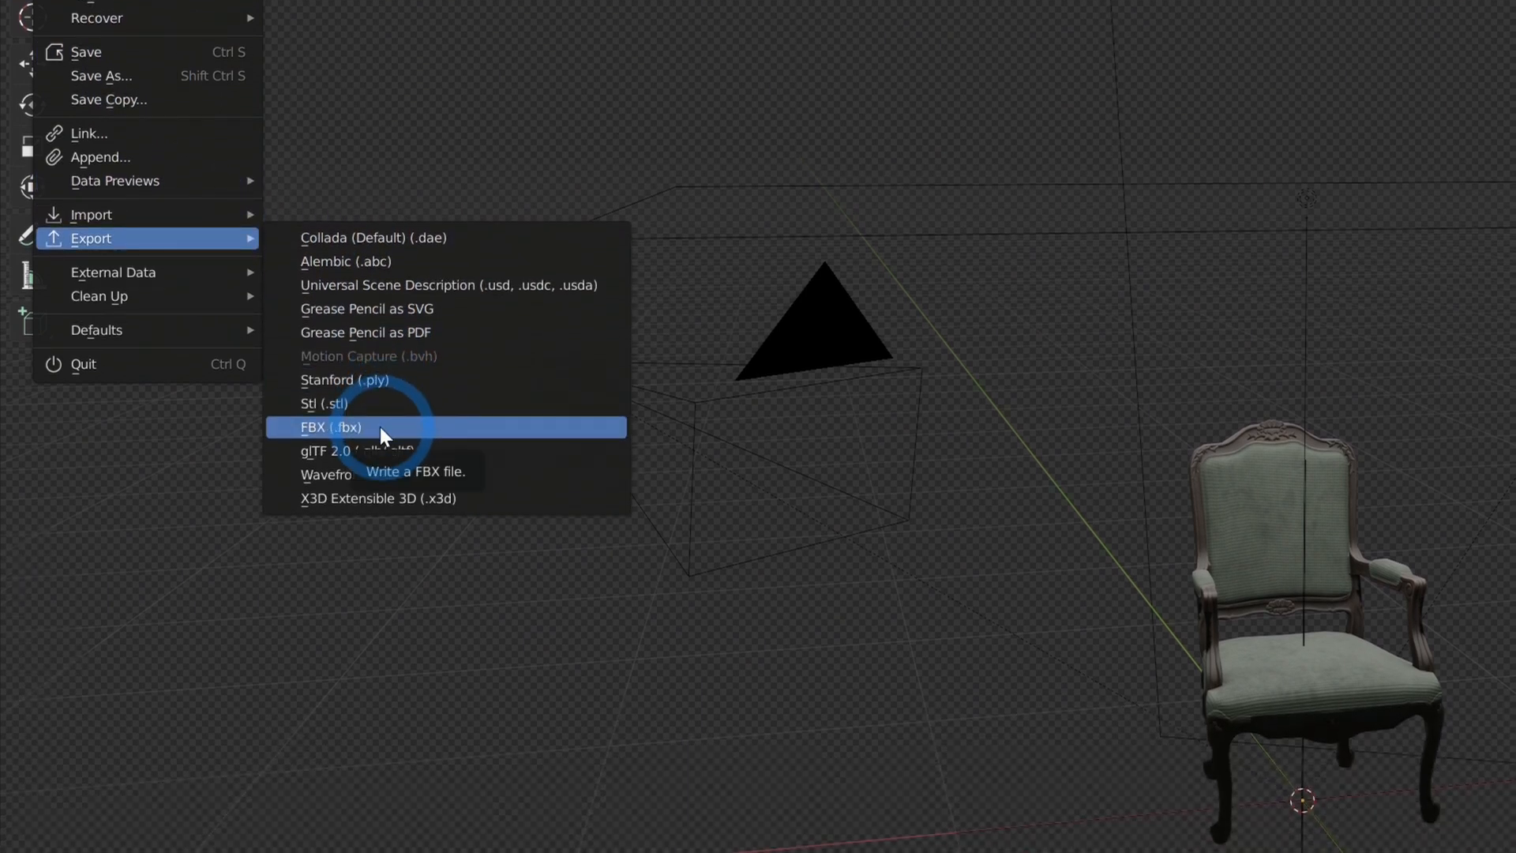
left_click(331, 426)
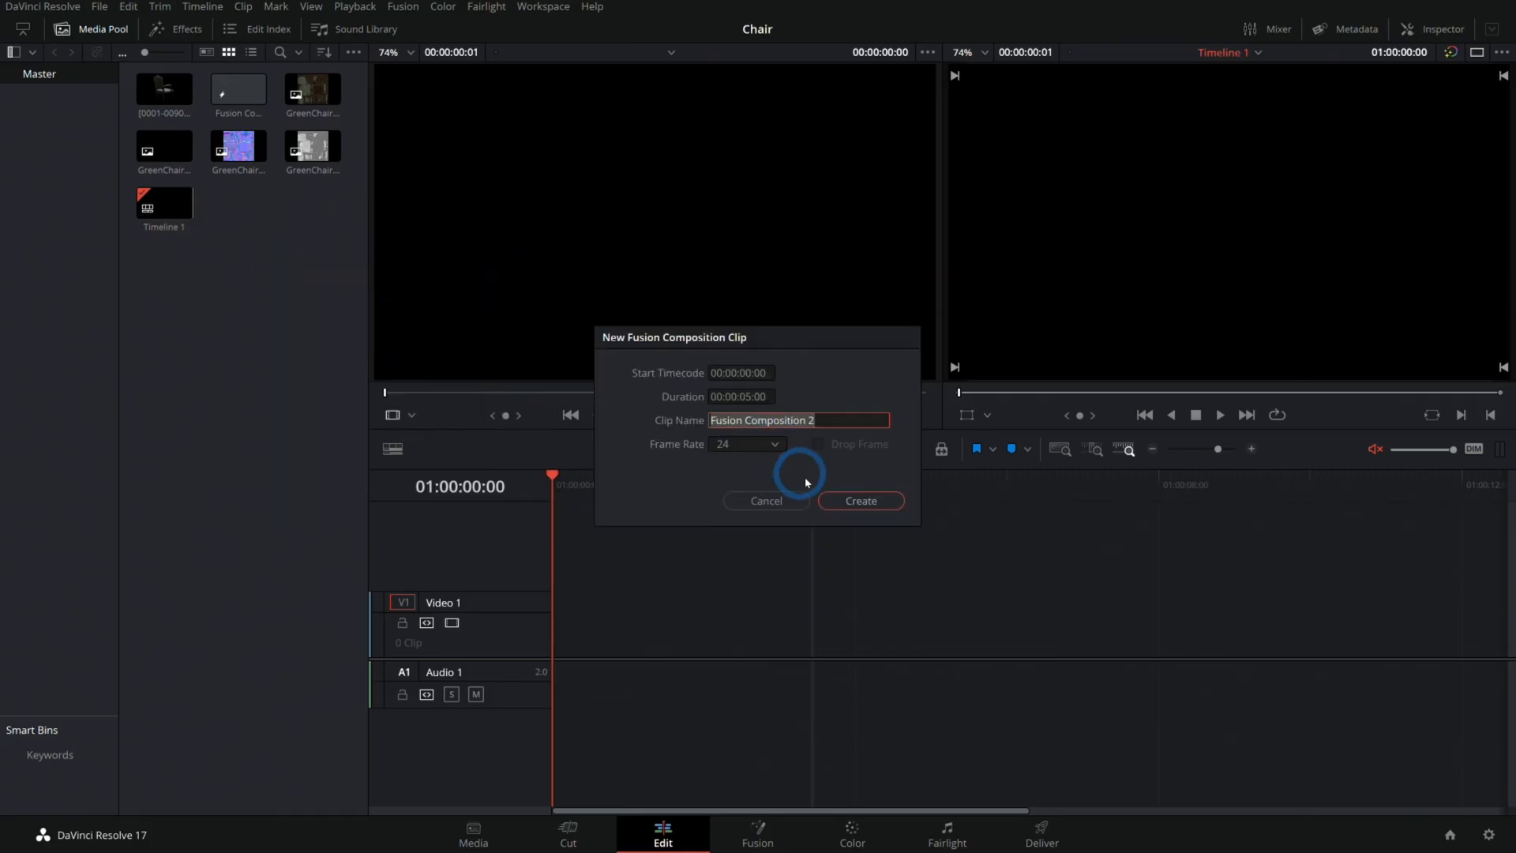
Create a Fusion Composition clip and choose GreenChair_Scene through Fusion > Import > FBX Scene
left_click(861, 501)
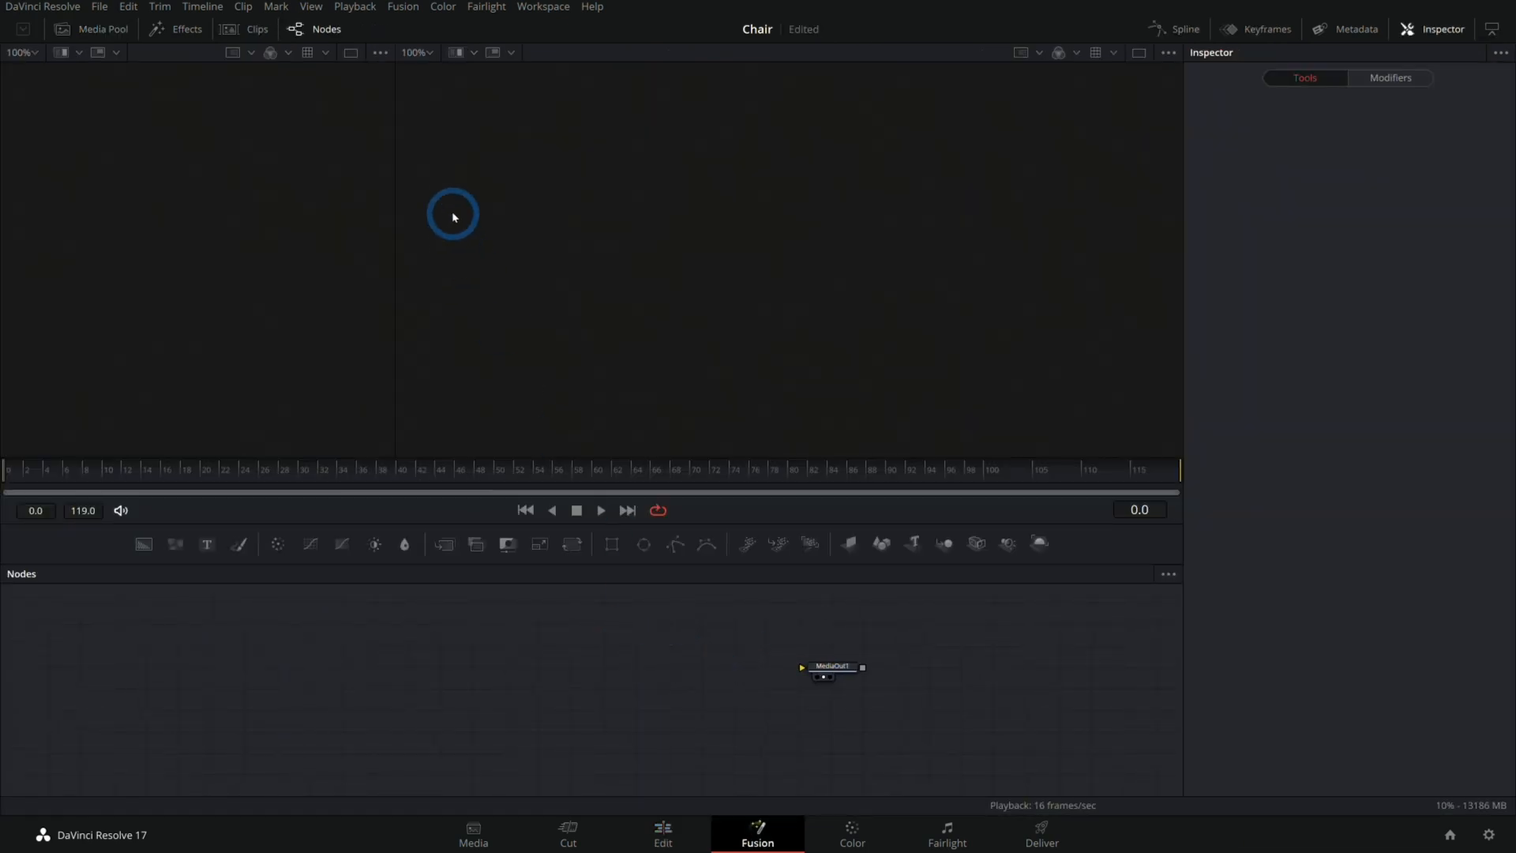
left_click(403, 6)
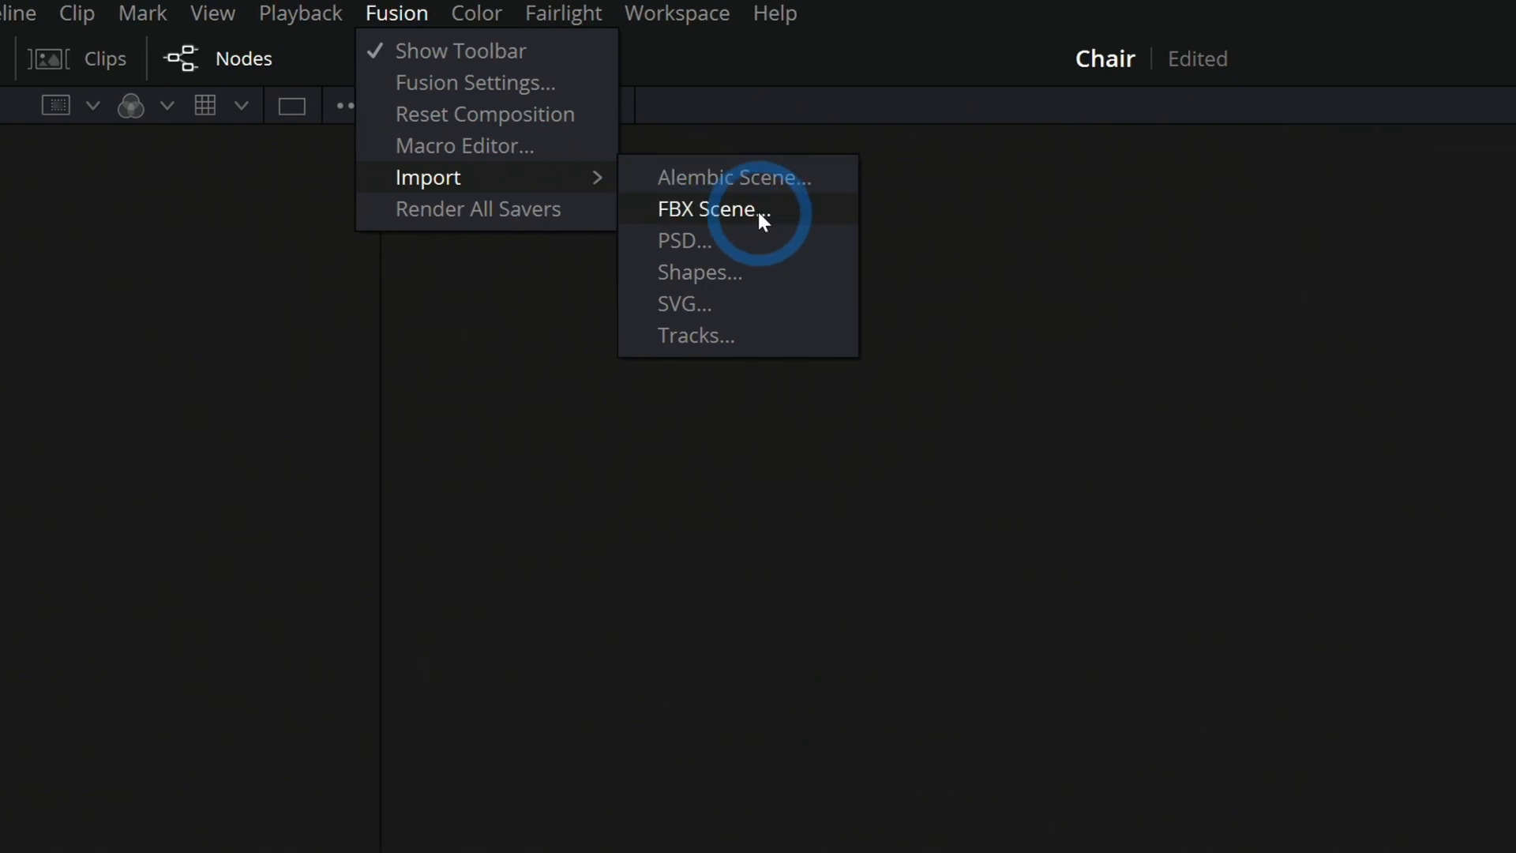
left_click(708, 209)
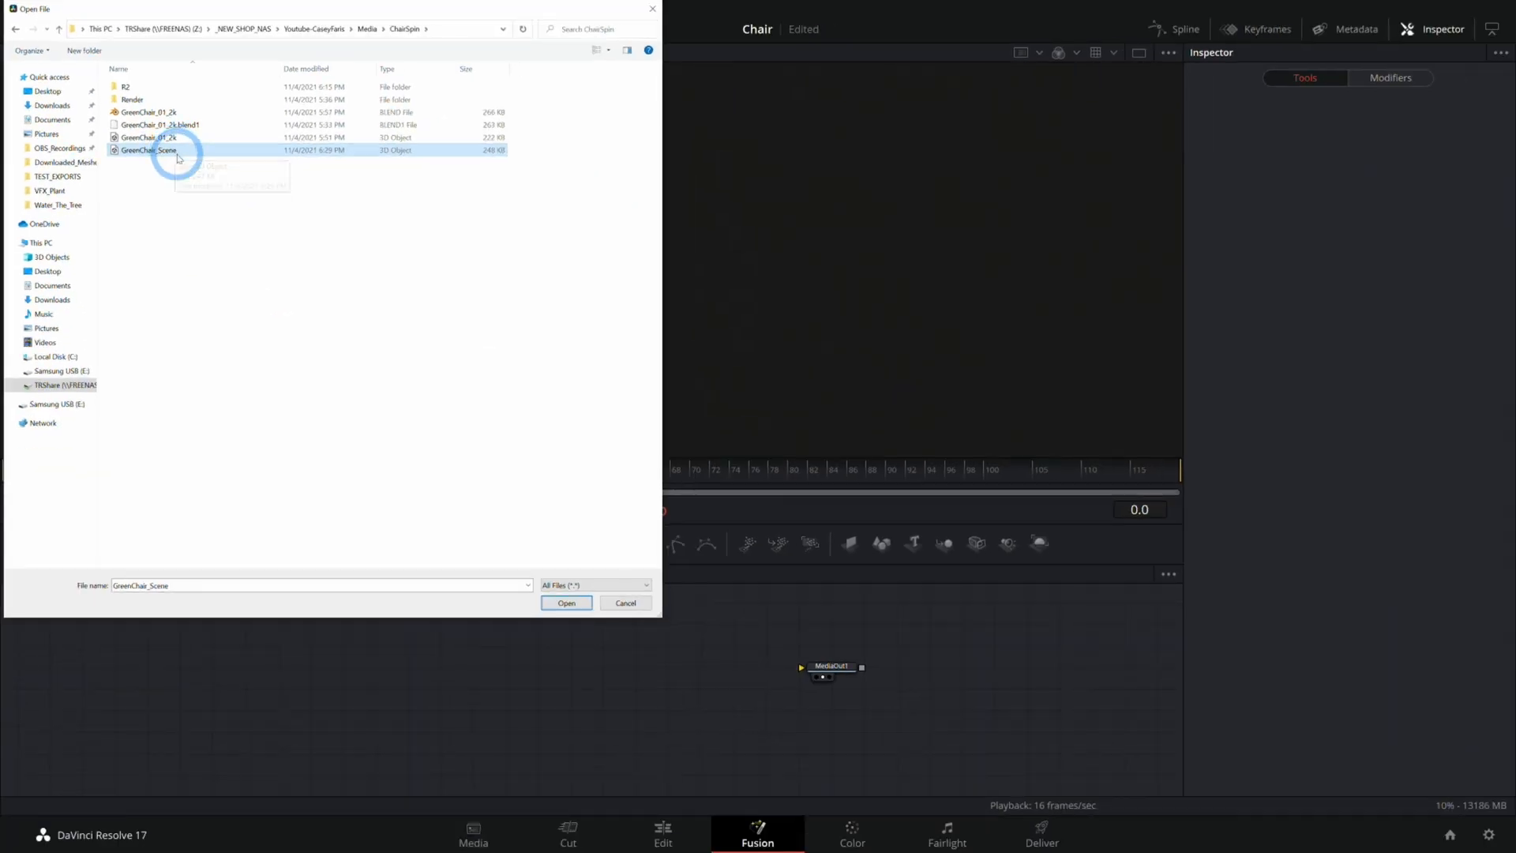
left_click(565, 603)
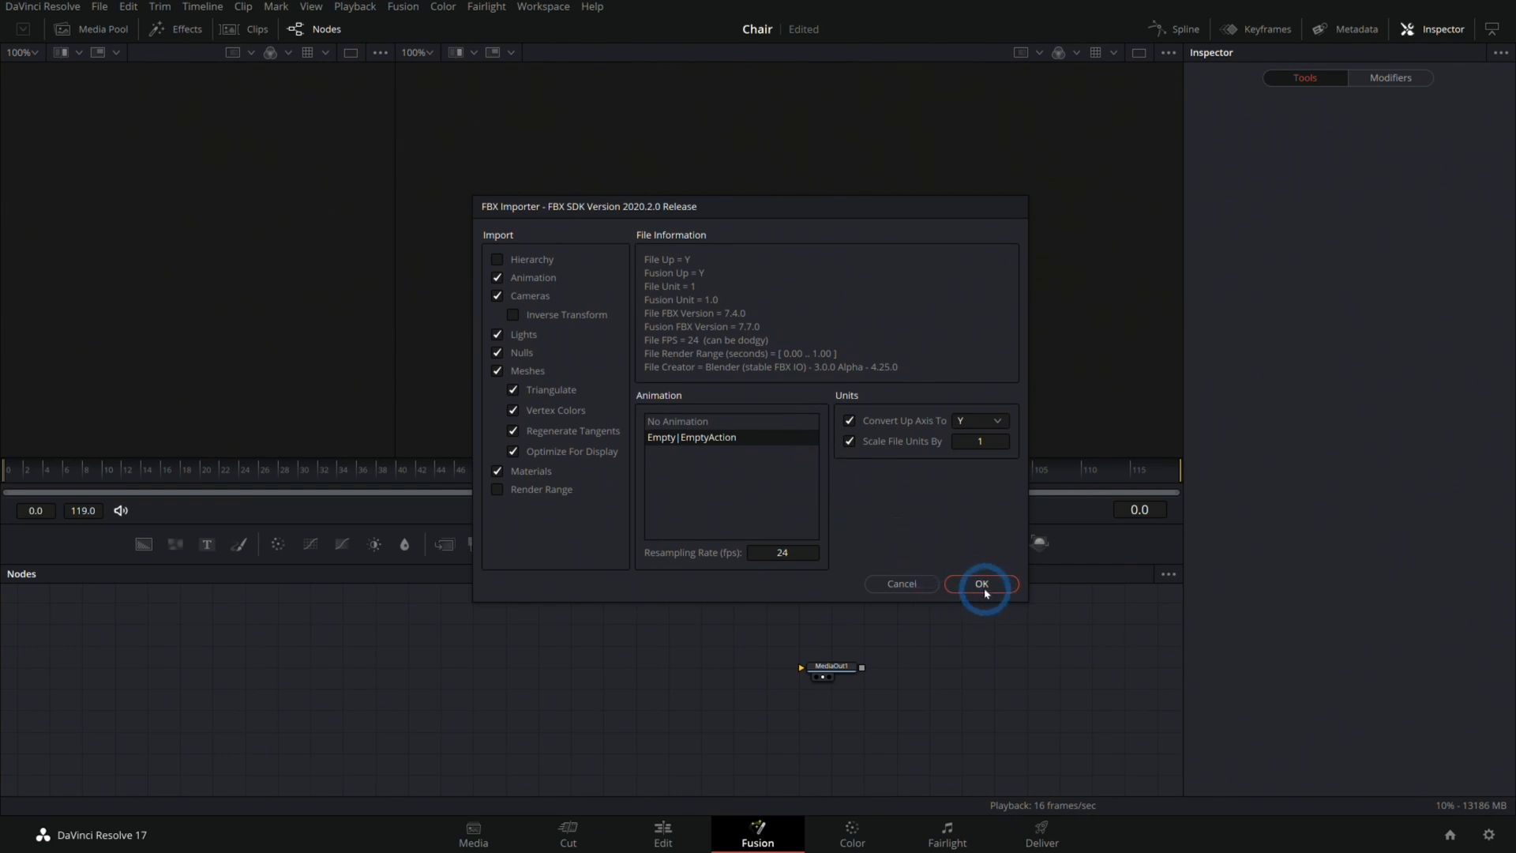
Confirm the FBX Importer settings to bring in the chair meshes, materials, camera and animation
left_click(982, 585)
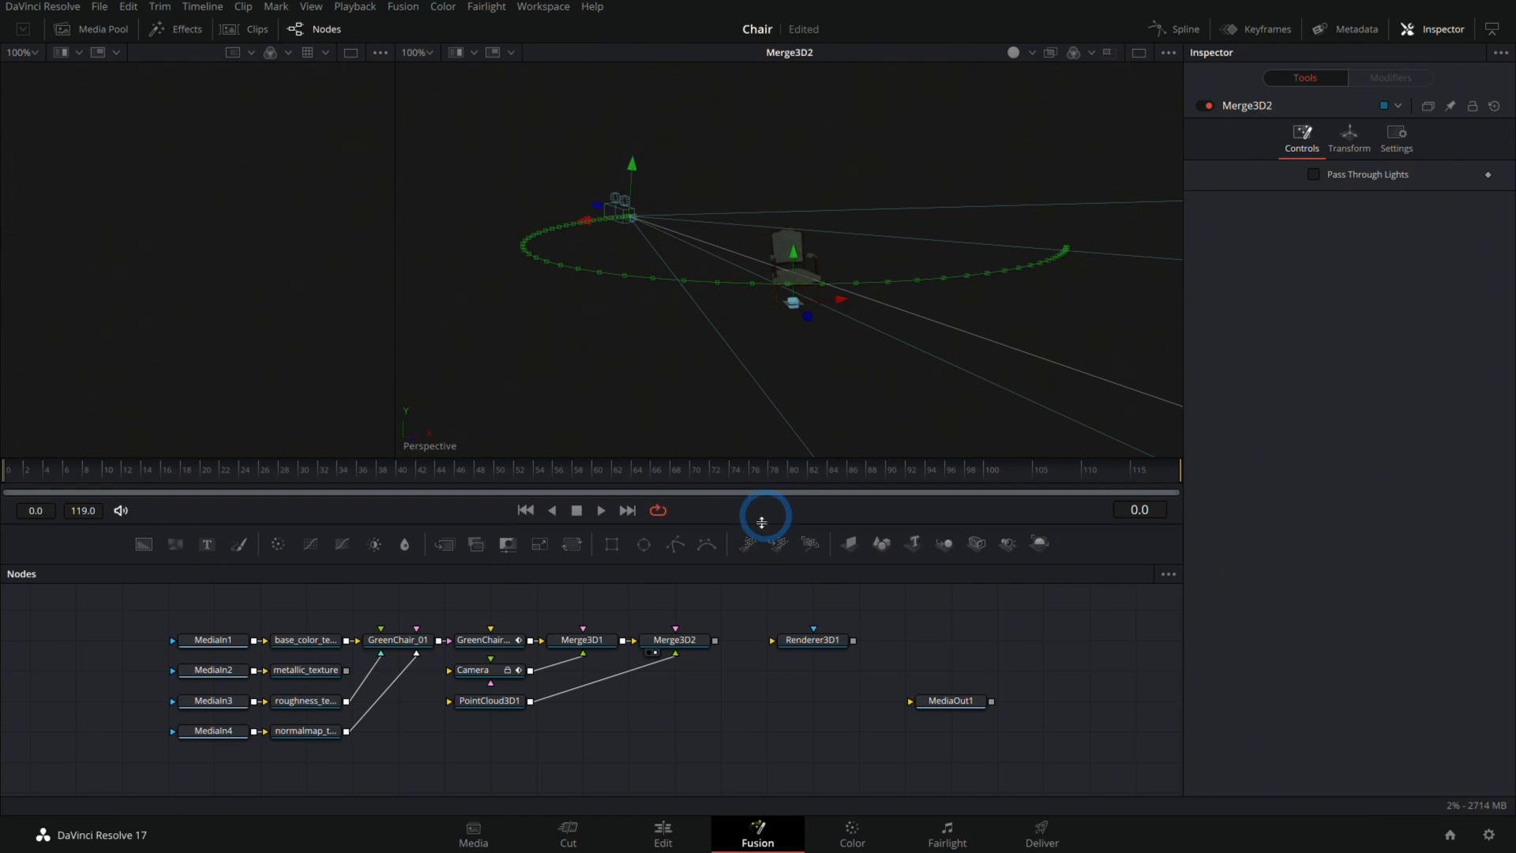
Remove PointCloud3D1 and Merge3D2 so Merge3D1 feeds Renderer3D1, then select the imported camera
left_click(490, 701)
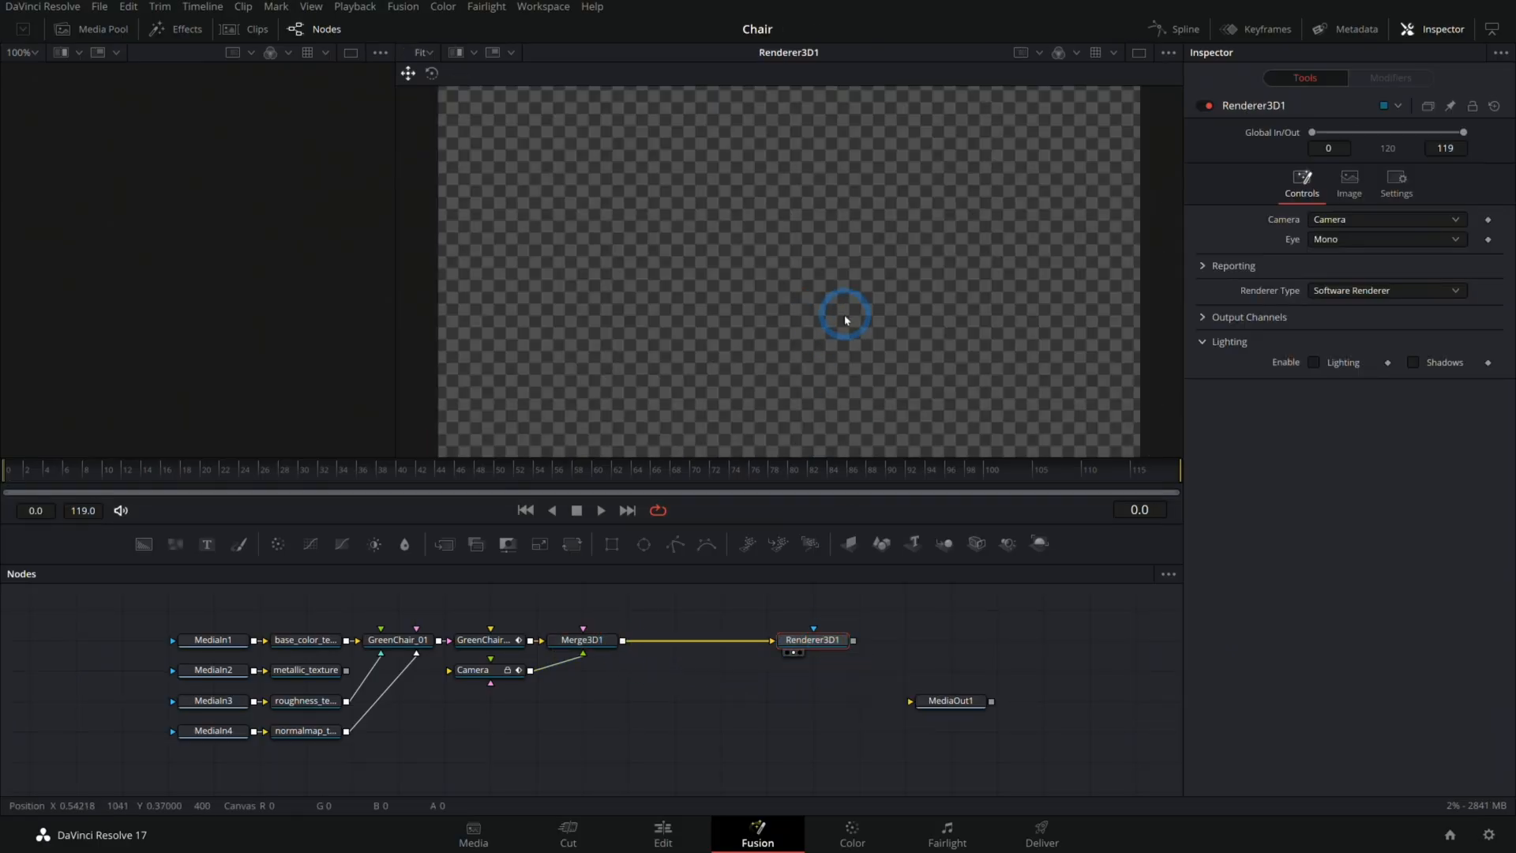
mouse_move(880, 307)
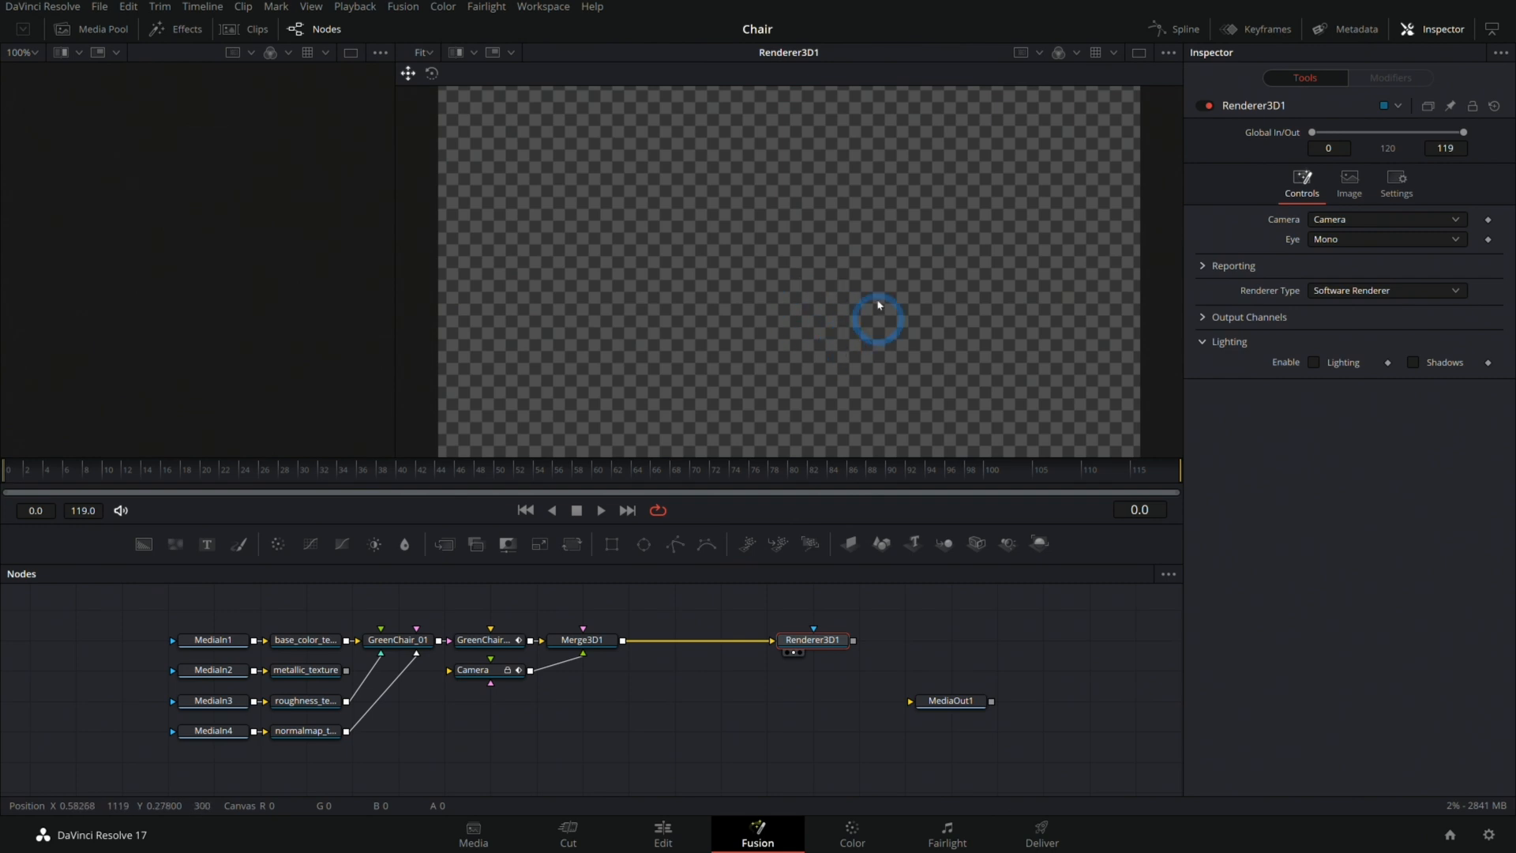
mouse_move(804, 369)
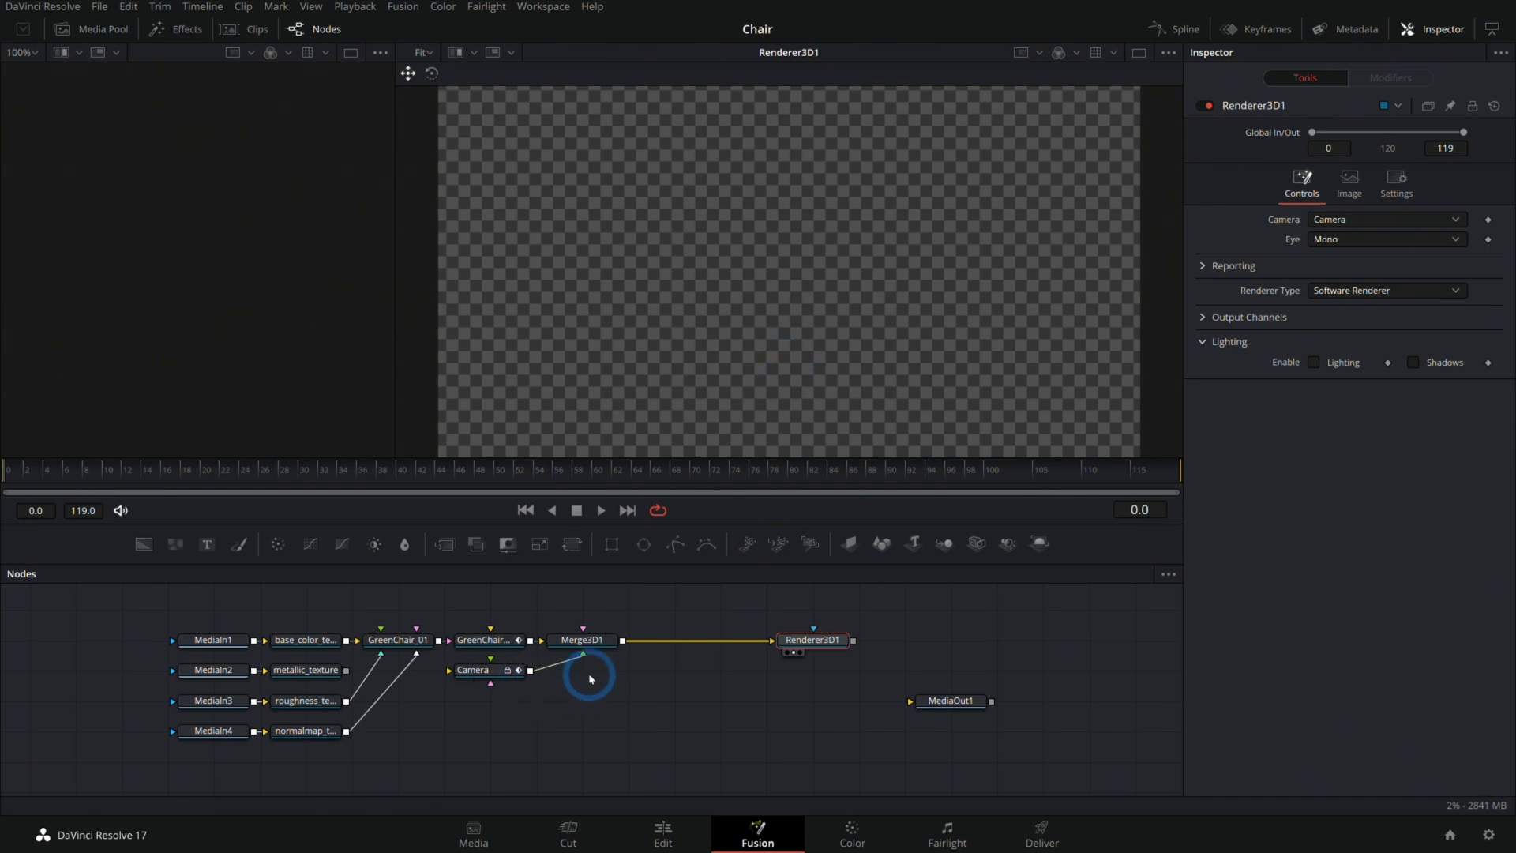
left_click(473, 670)
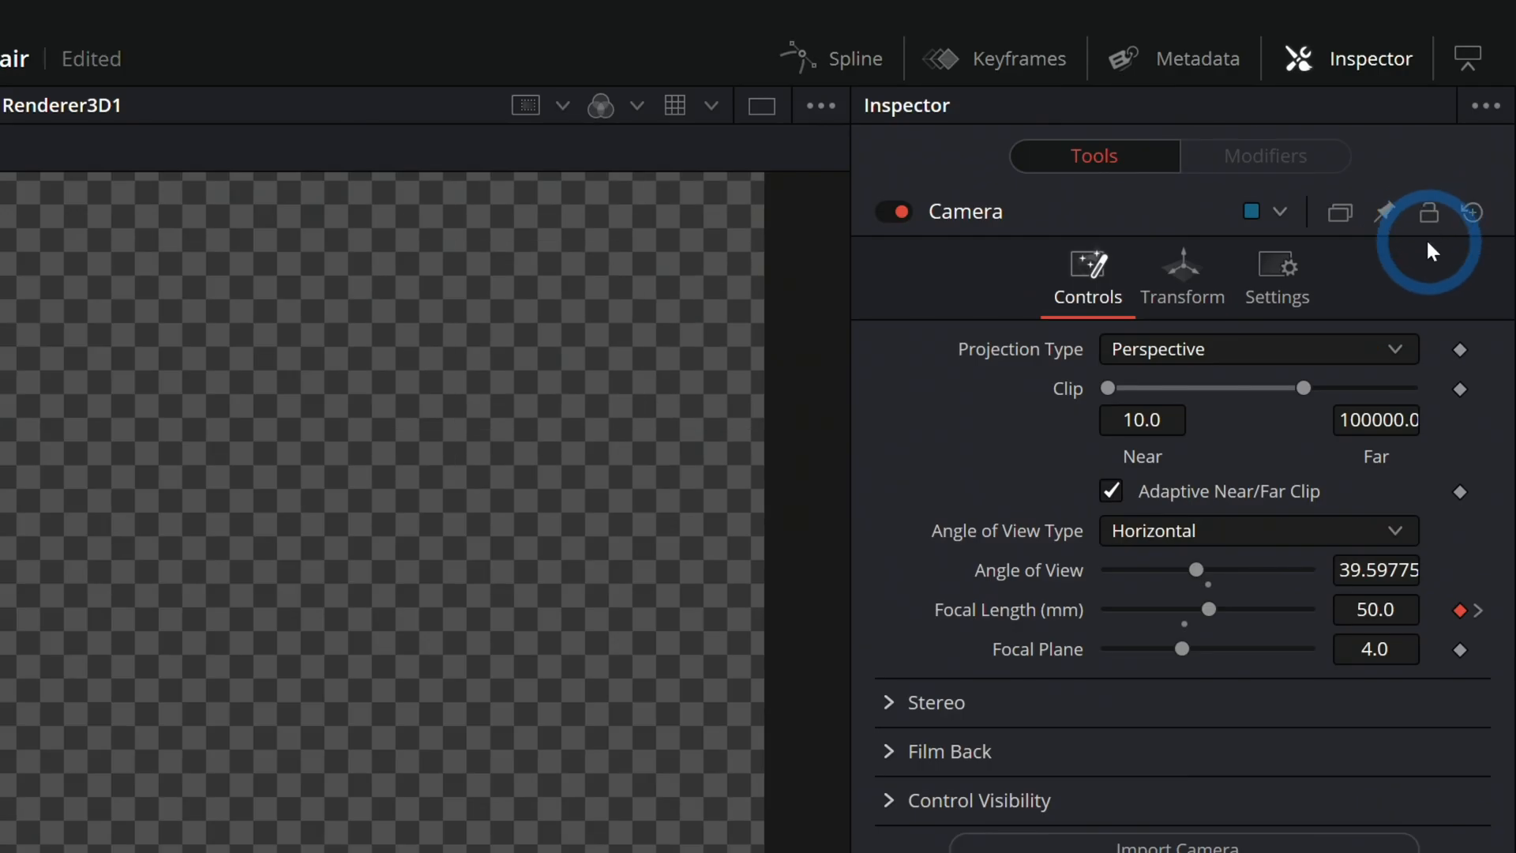
Set the camera's Near Clip to 0.05 and play back the spinning chair render
left_click(1144, 420)
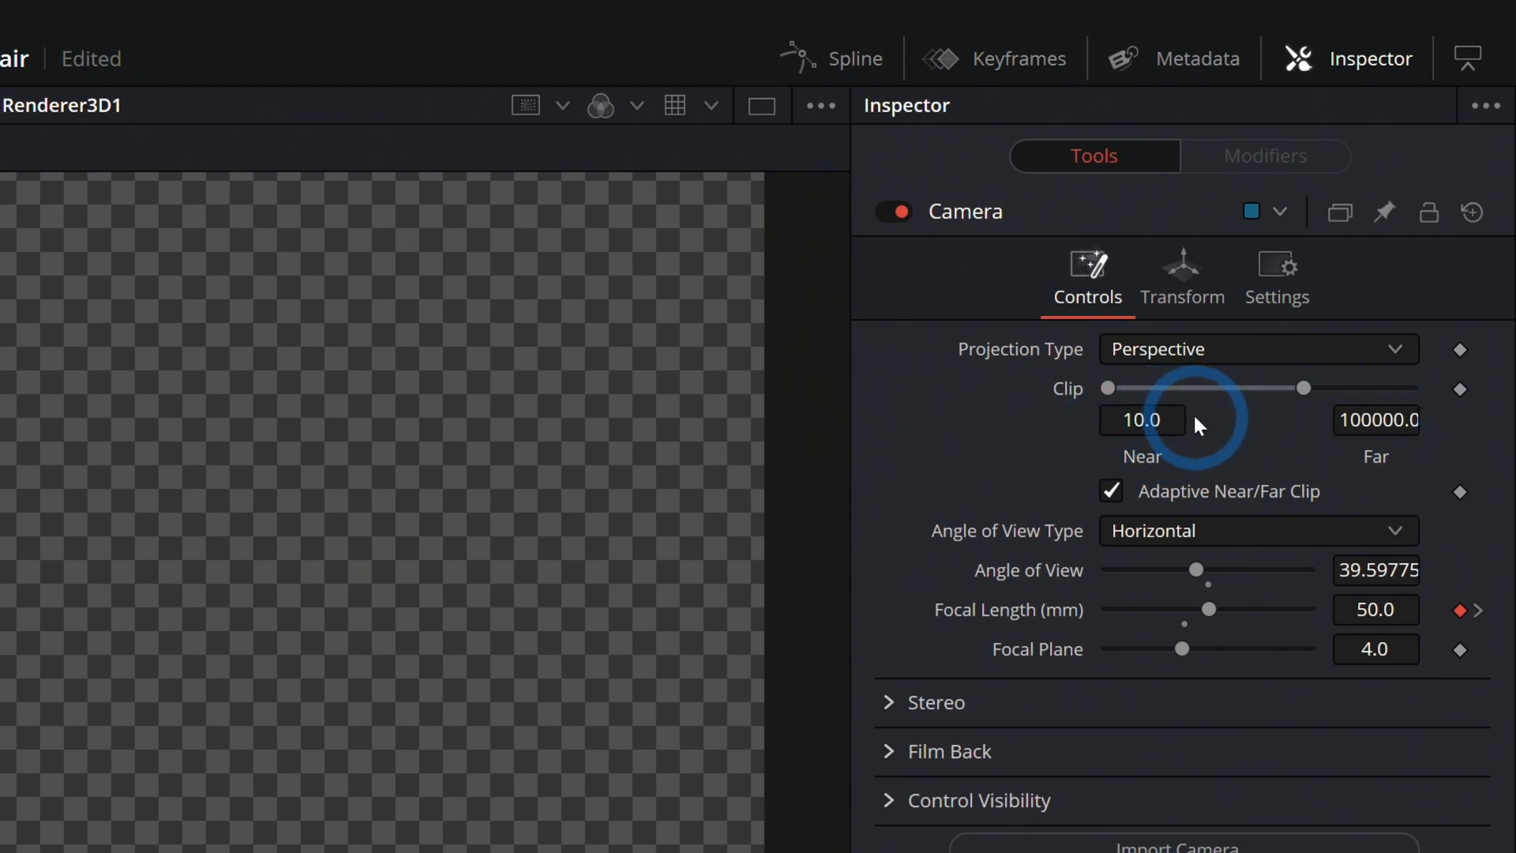
left_click(1166, 420)
type("0.05")
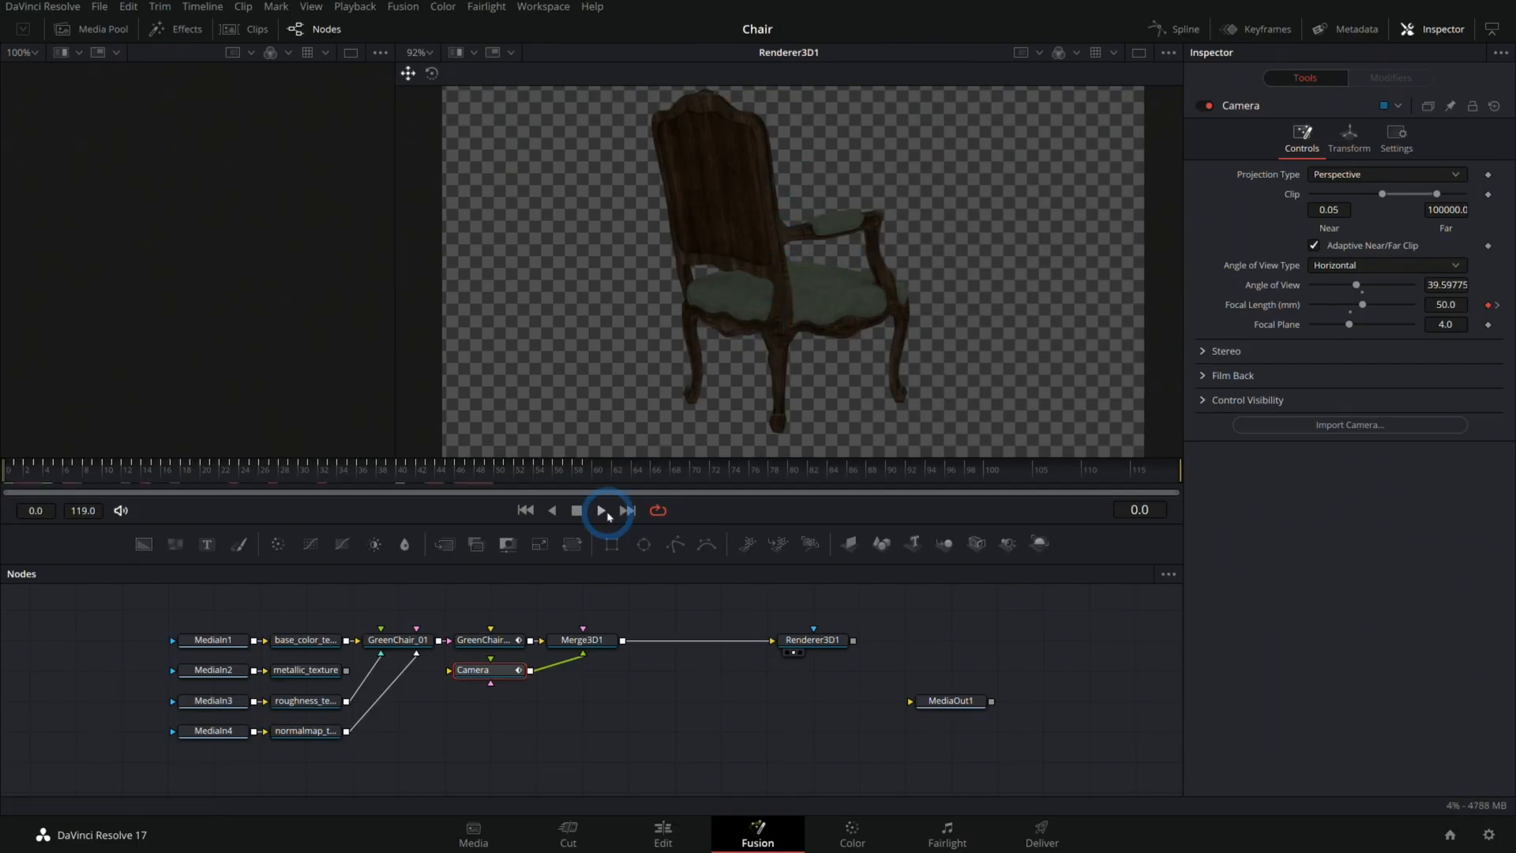
left_click(601, 510)
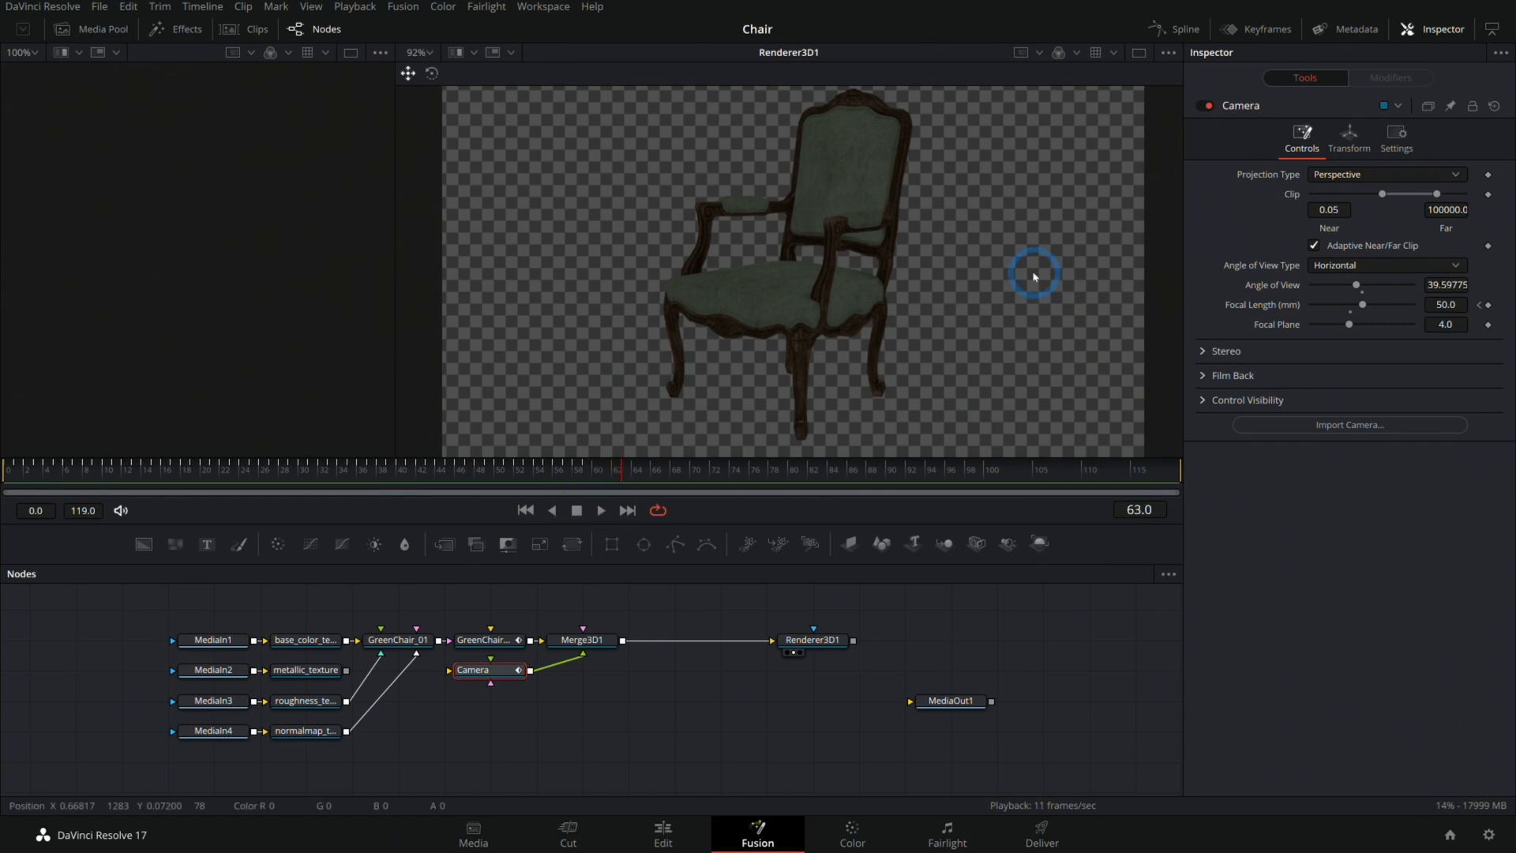
mouse_move(966, 275)
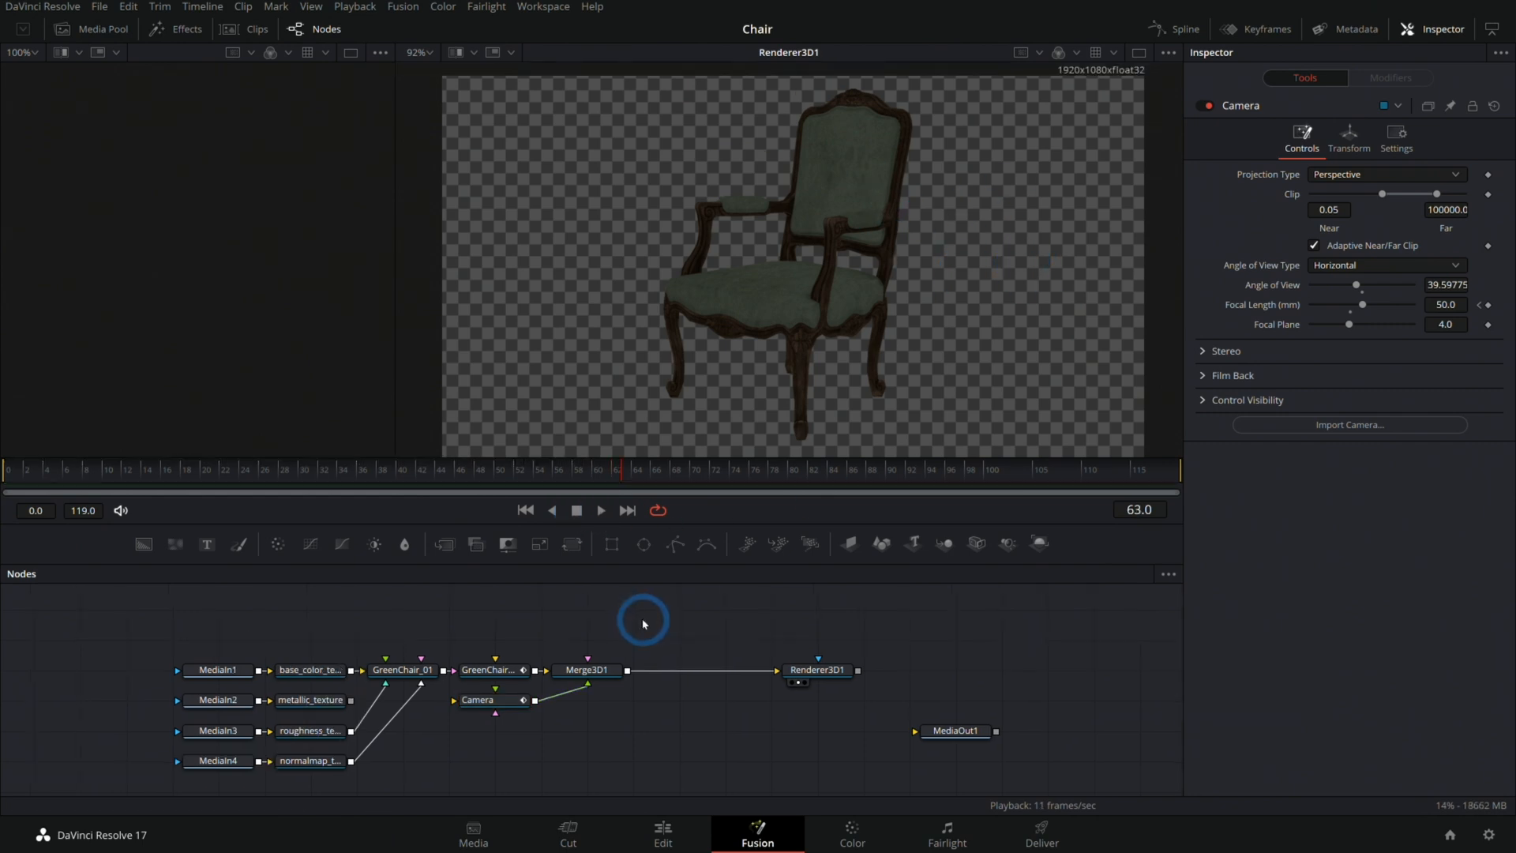
Add a Directional Light via the '3d' tool search and connect it to Merge3D1
type("3dl")
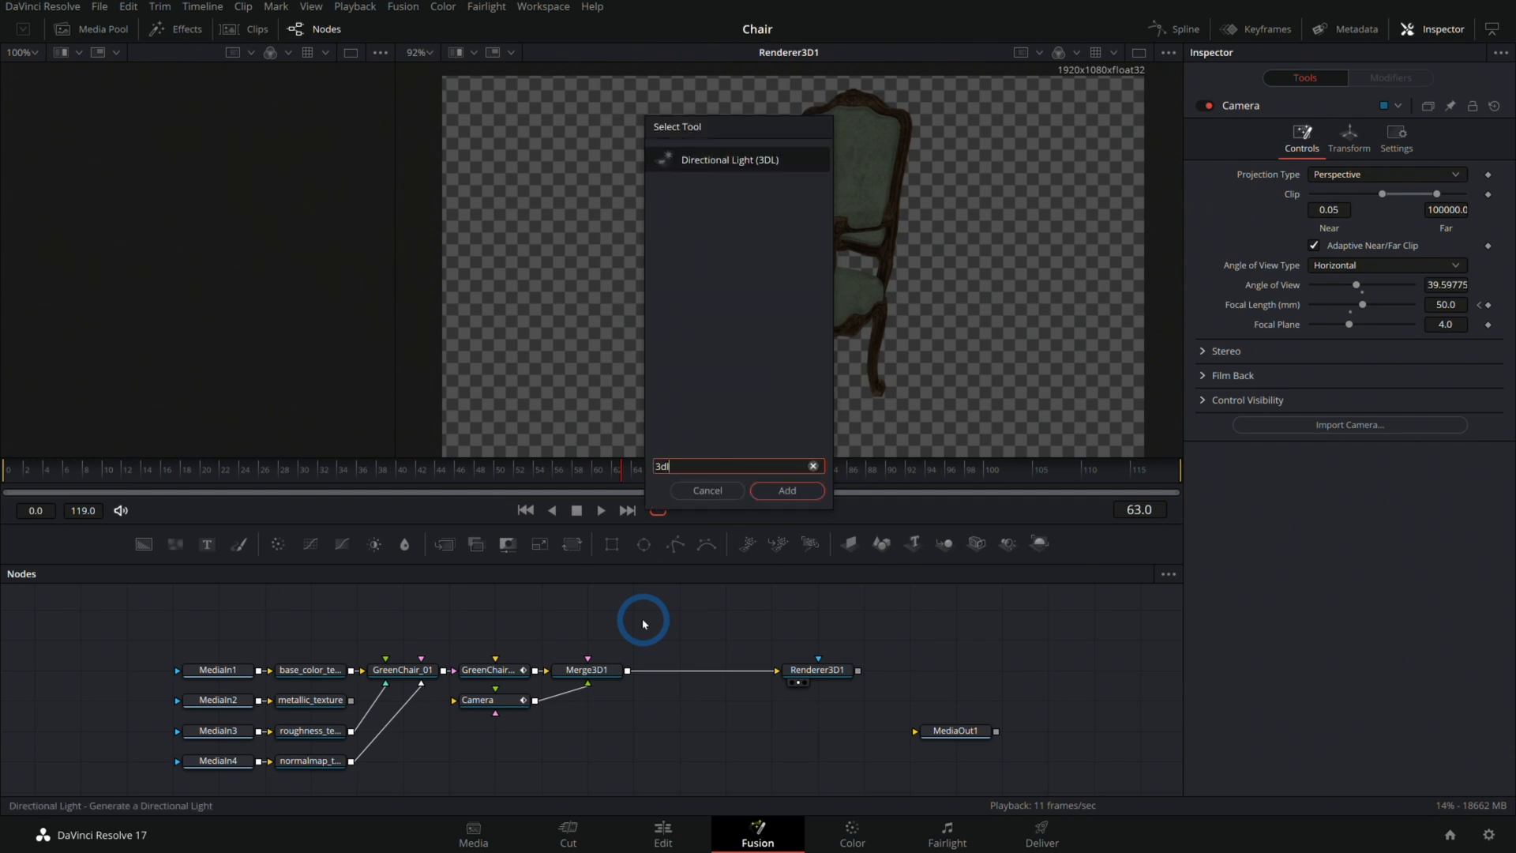
left_click(787, 490)
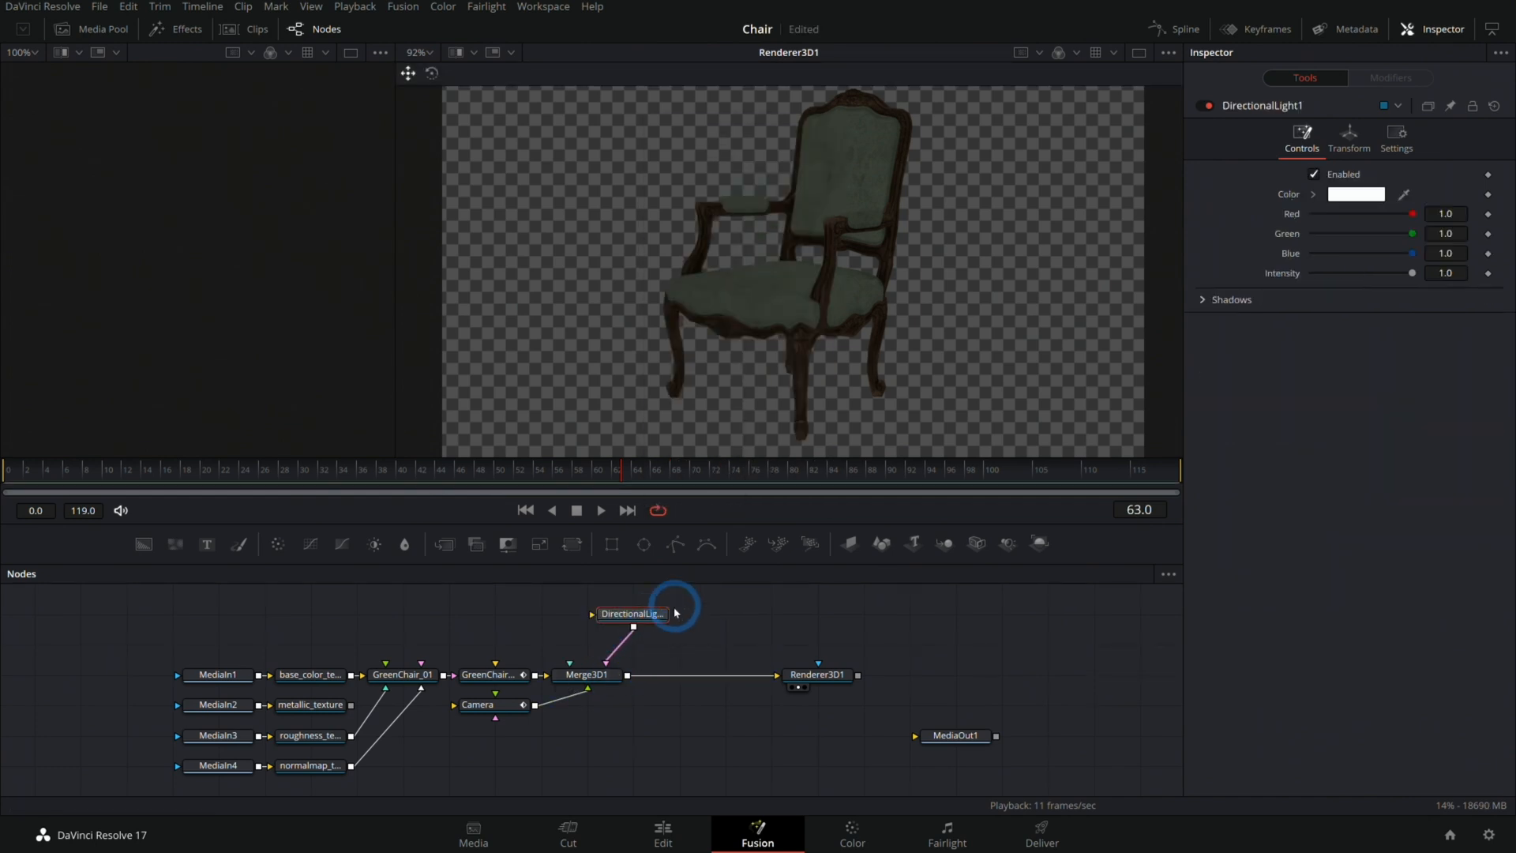
left_click(818, 674)
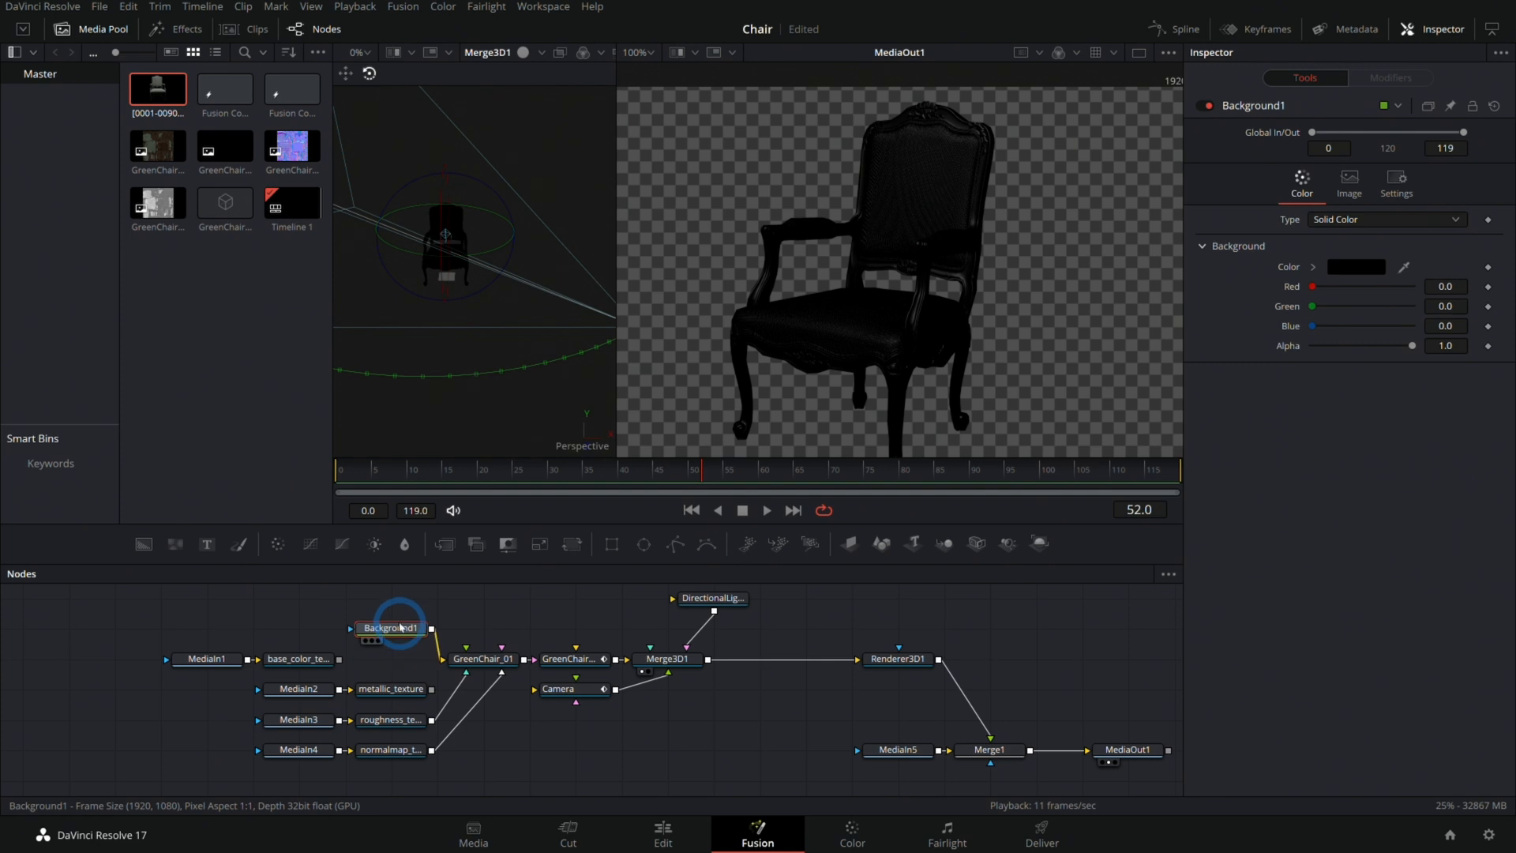
mouse_move(743, 621)
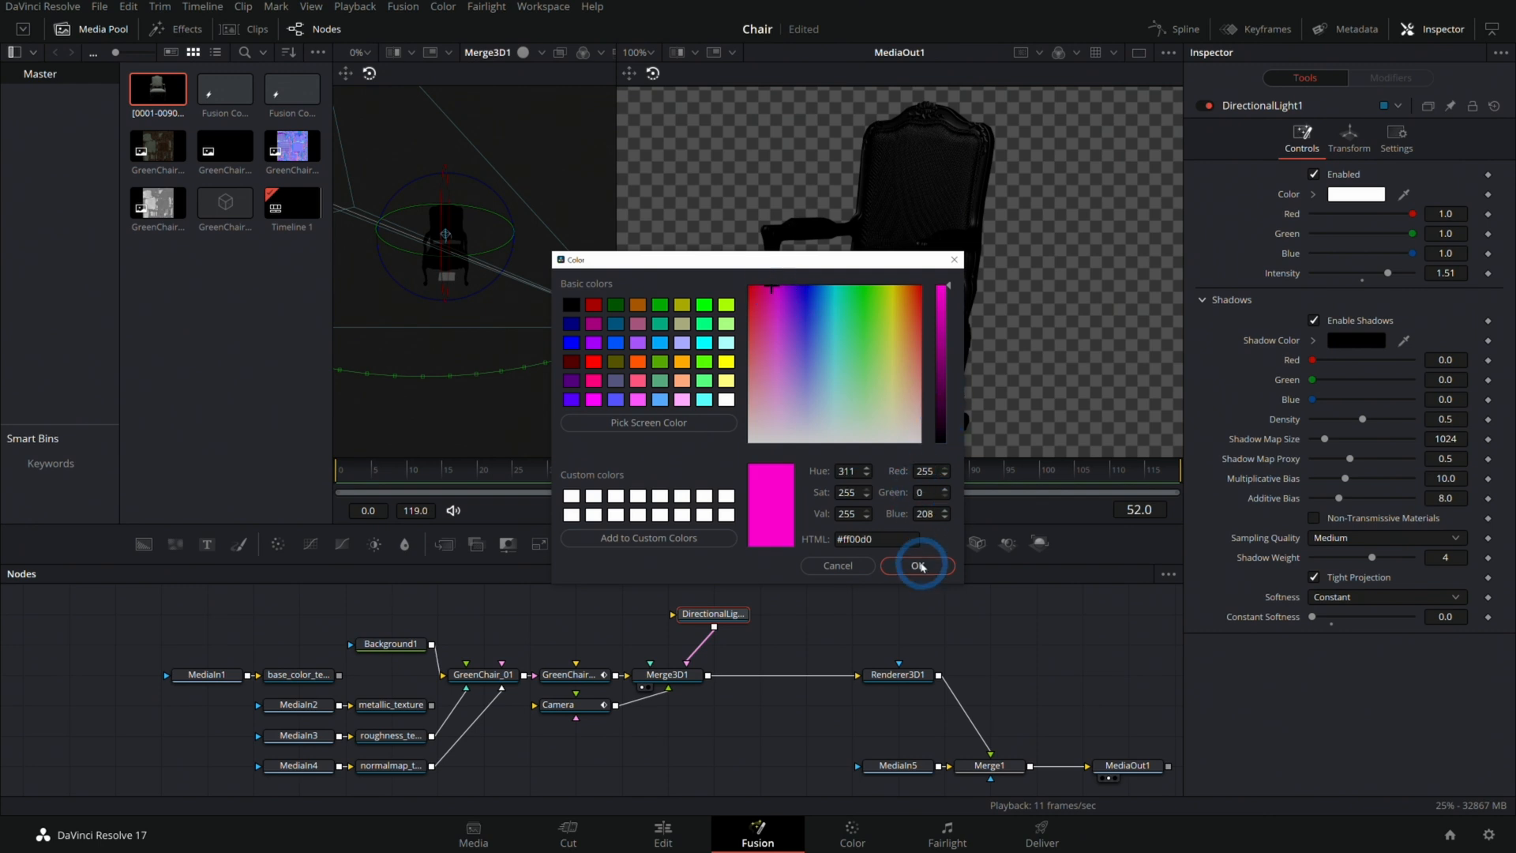
Confirm the directional light's colour with Shadows enabled and select the light for adjustment
left_click(919, 566)
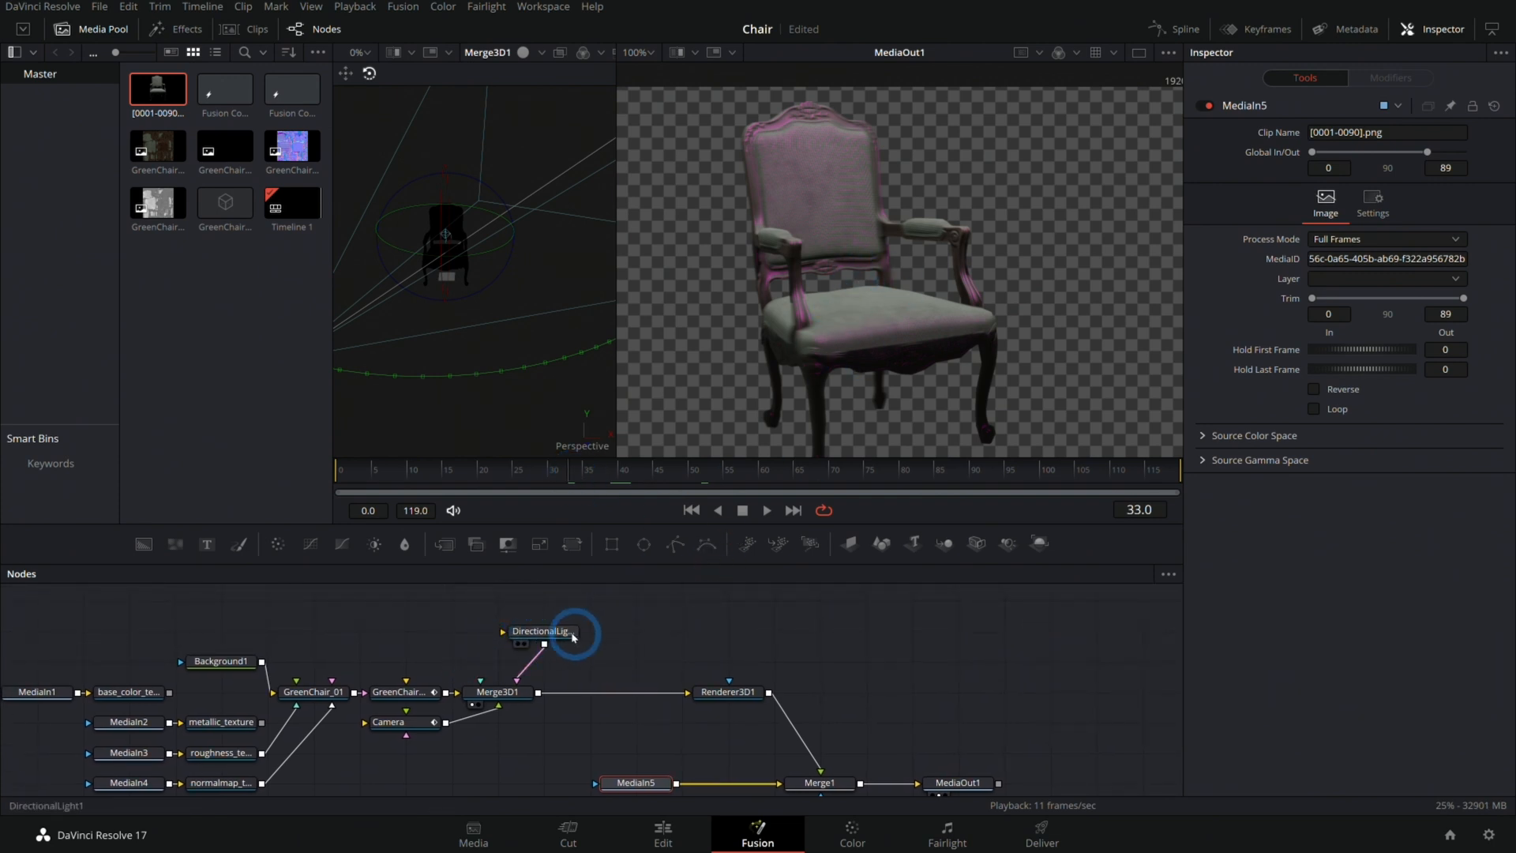
left_click(544, 632)
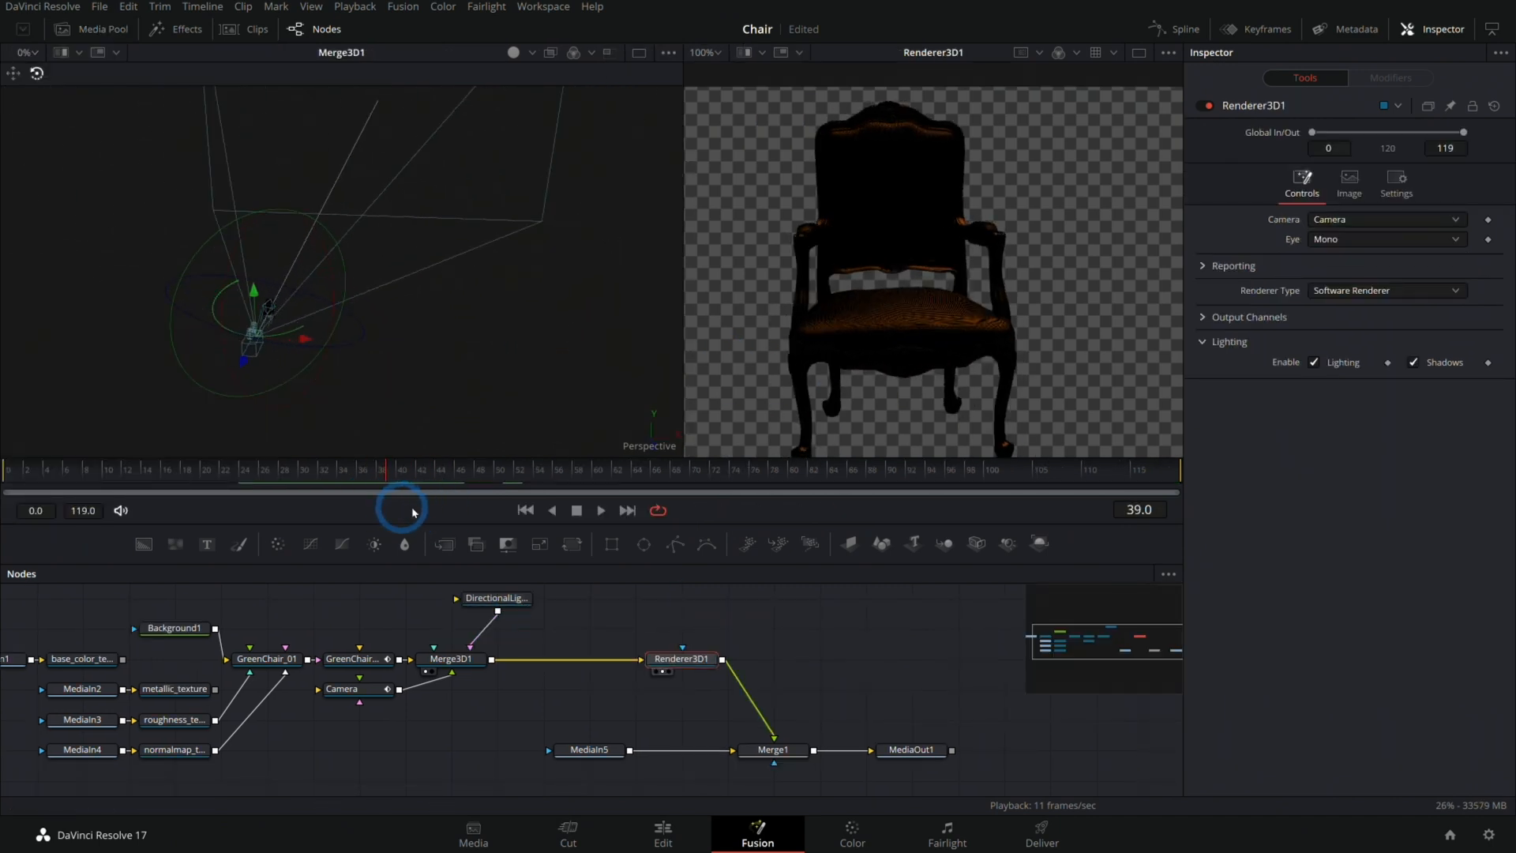
Enable Lighting and Shadows in Renderer3D1 and connect it directly to MediaOut1
left_click(774, 749)
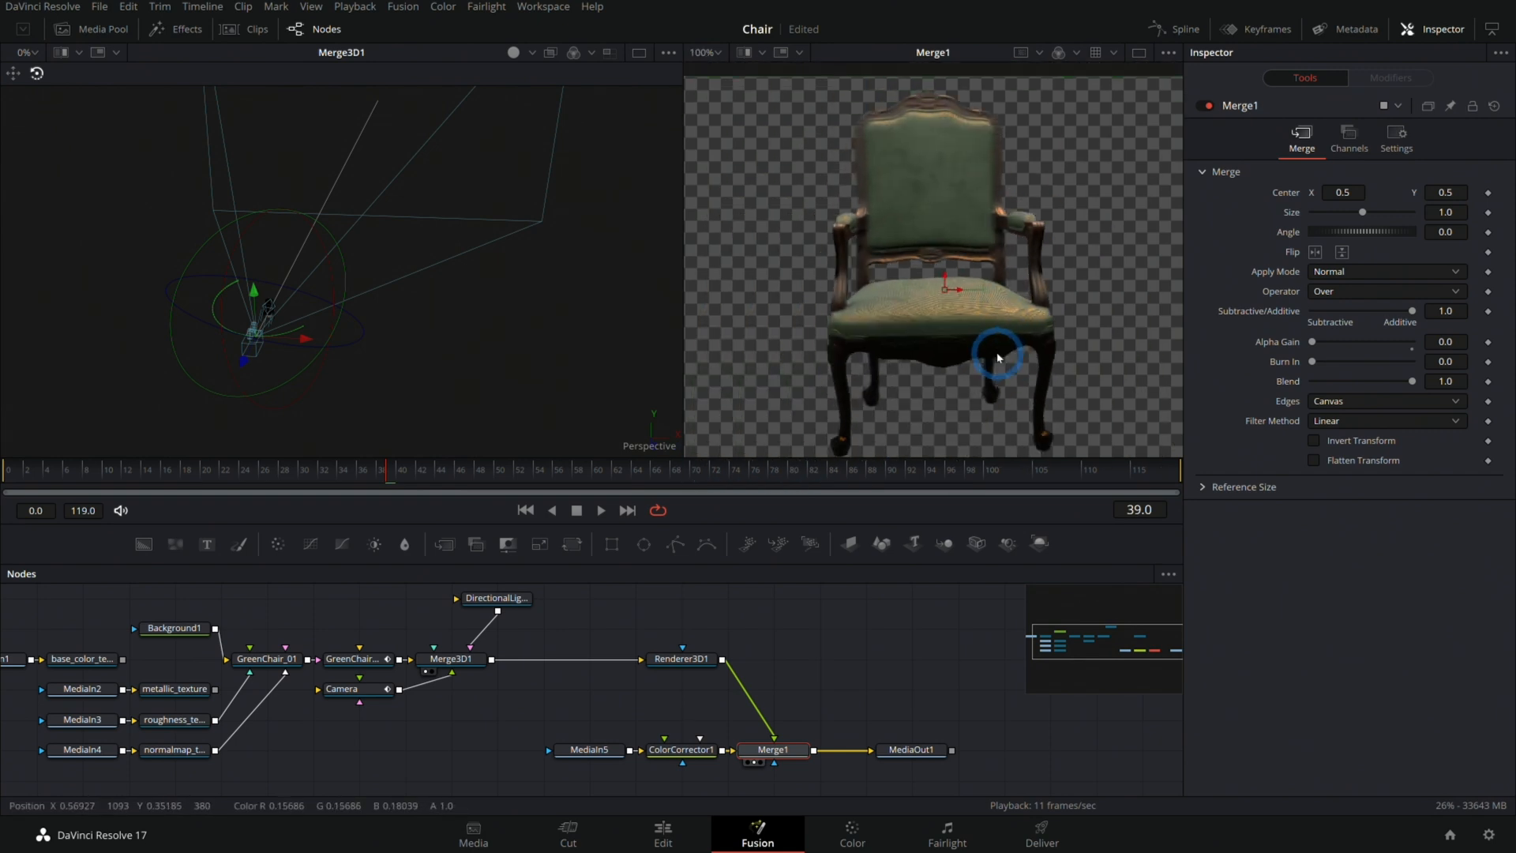
left_click(851, 670)
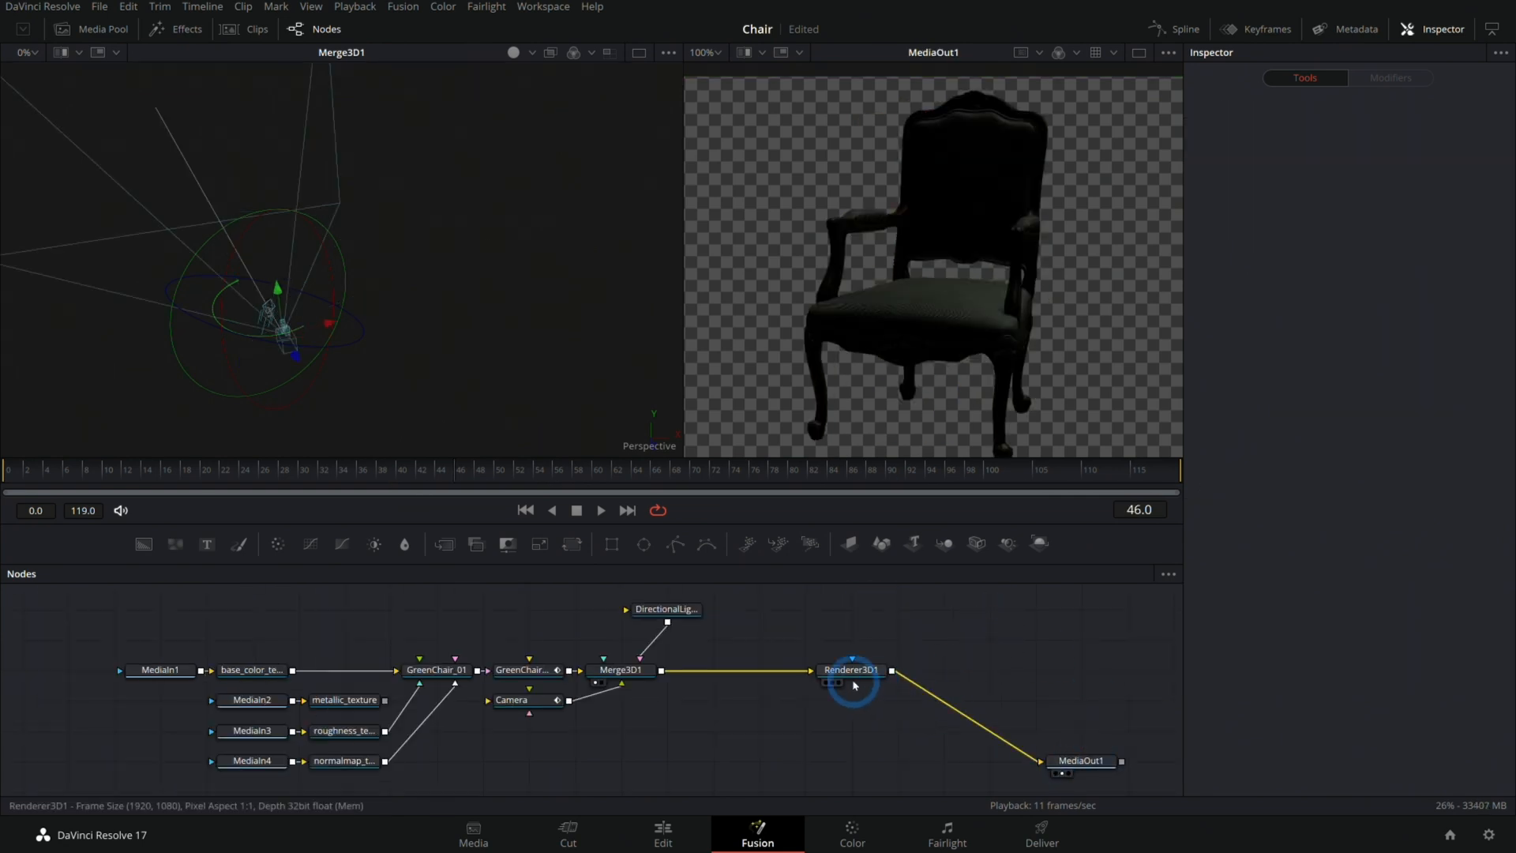
Set DirectionalLight1 intensity to 3.0 and check the lit chair at frame 31
left_click(665, 610)
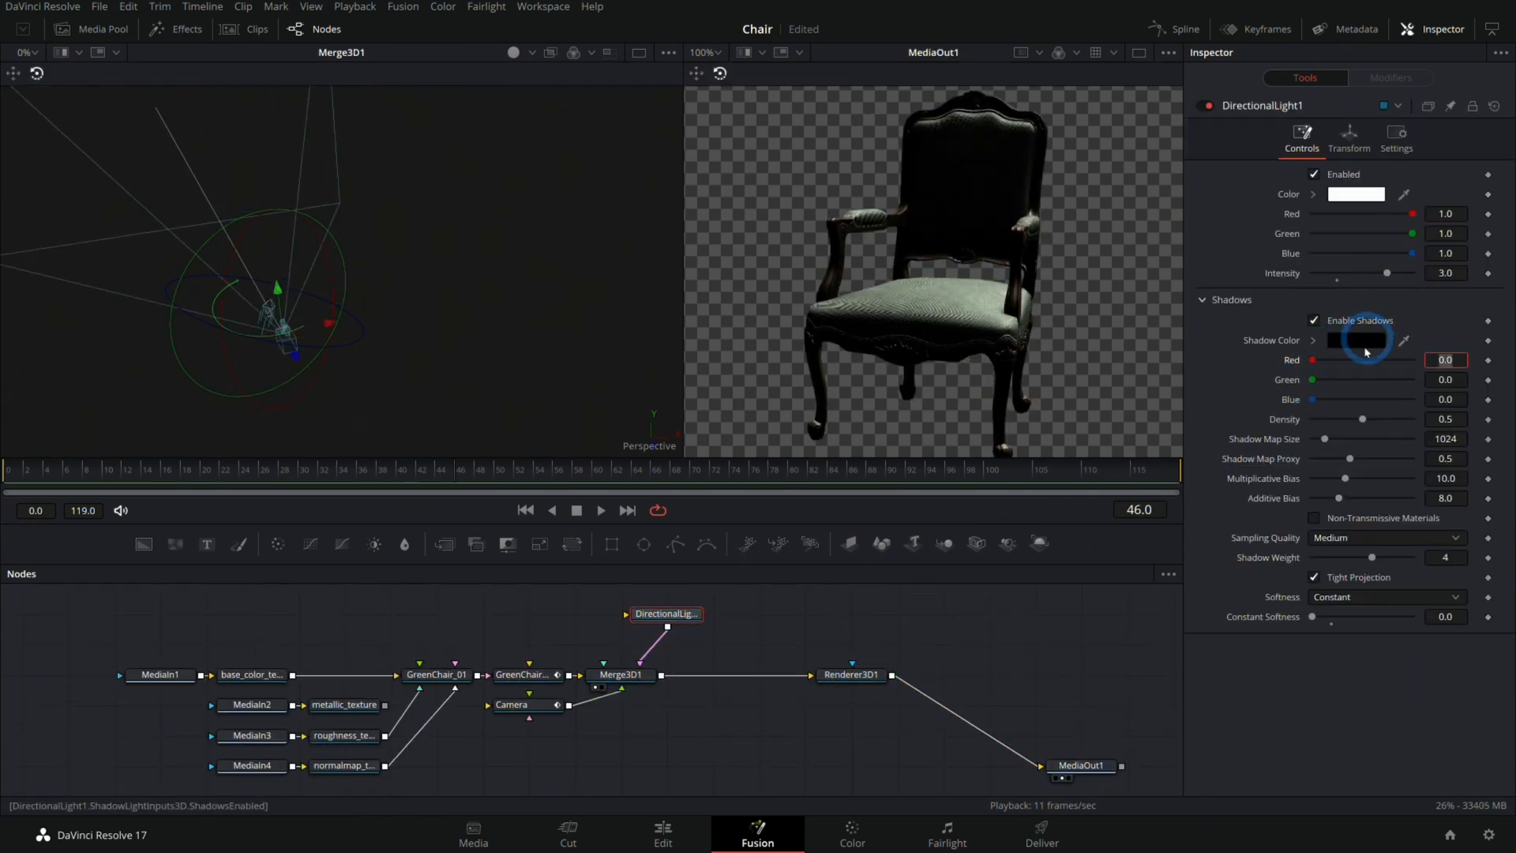
left_click(304, 471)
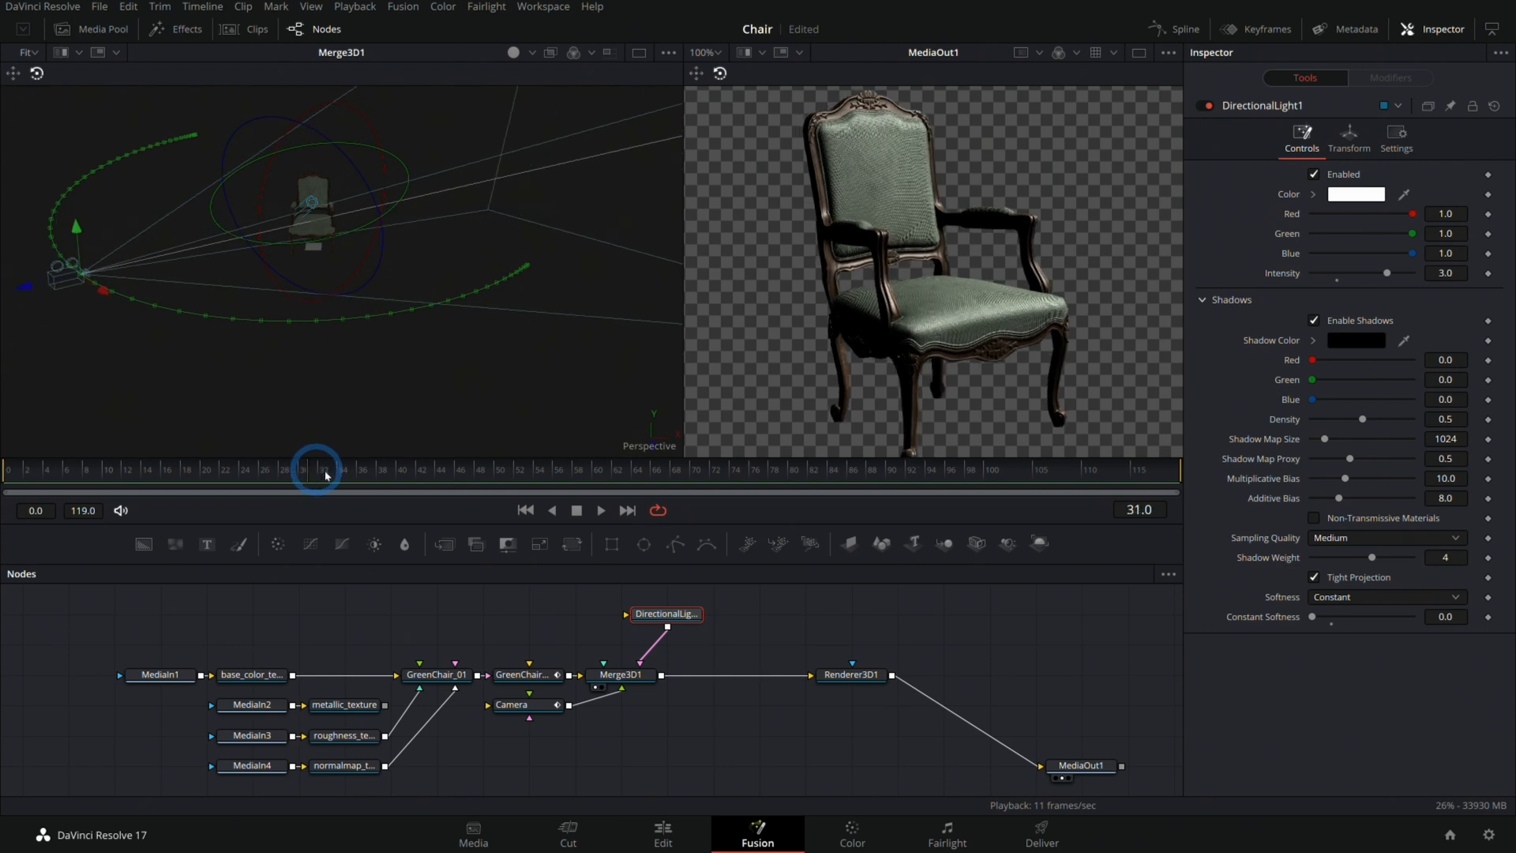
mouse_move(1027, 406)
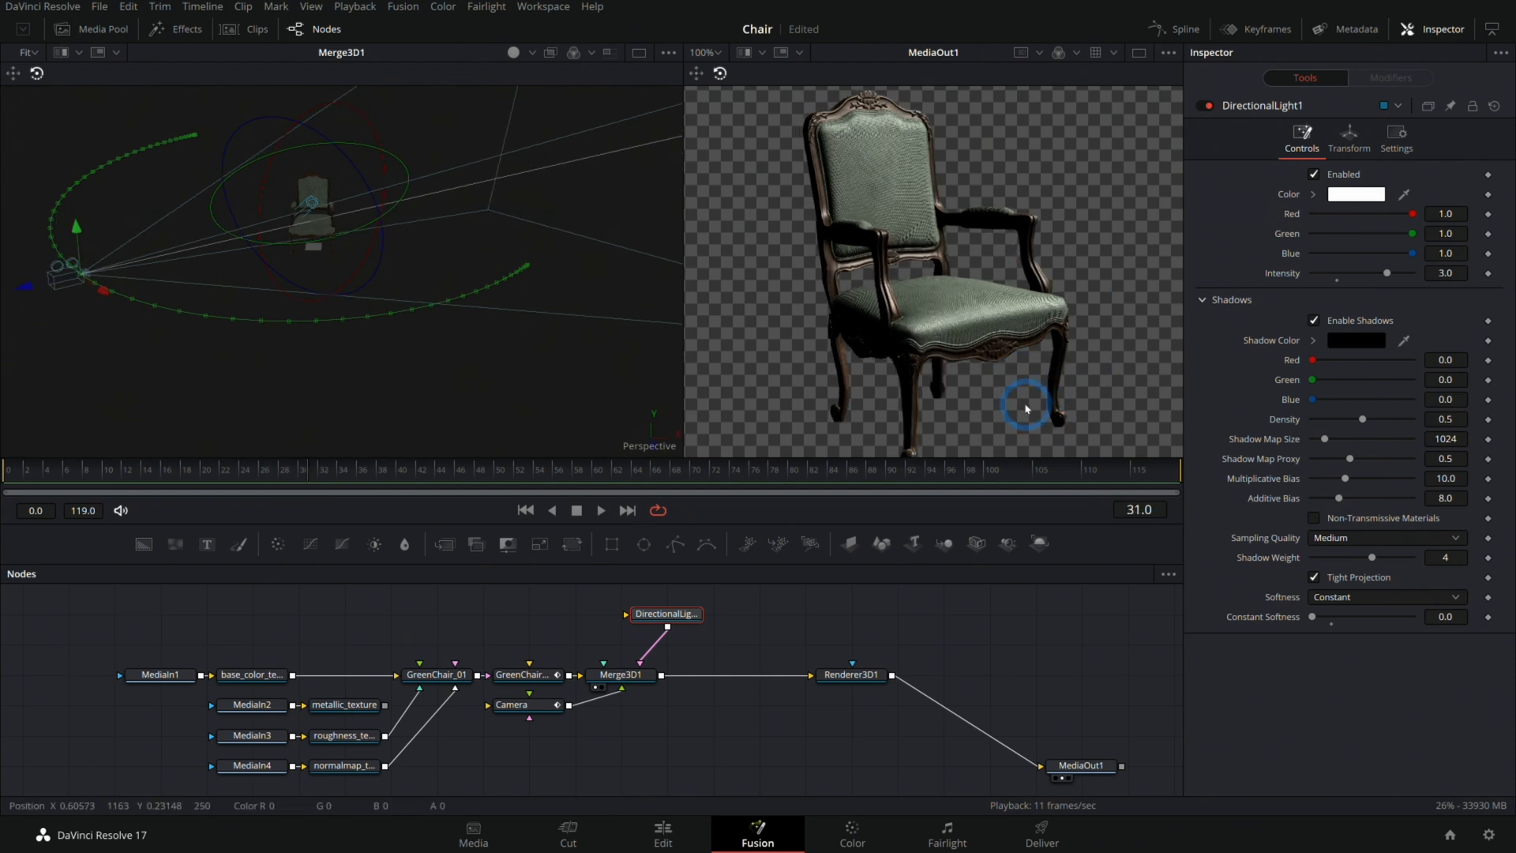